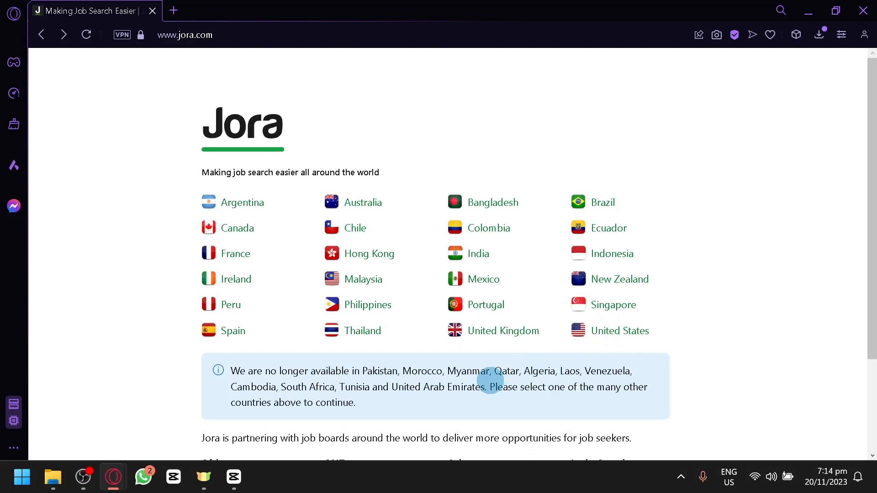
- Open the United States job search site from Jora's country list
{"action": "scroll", "scroll_direction": "down", "scroll_amount": 3}
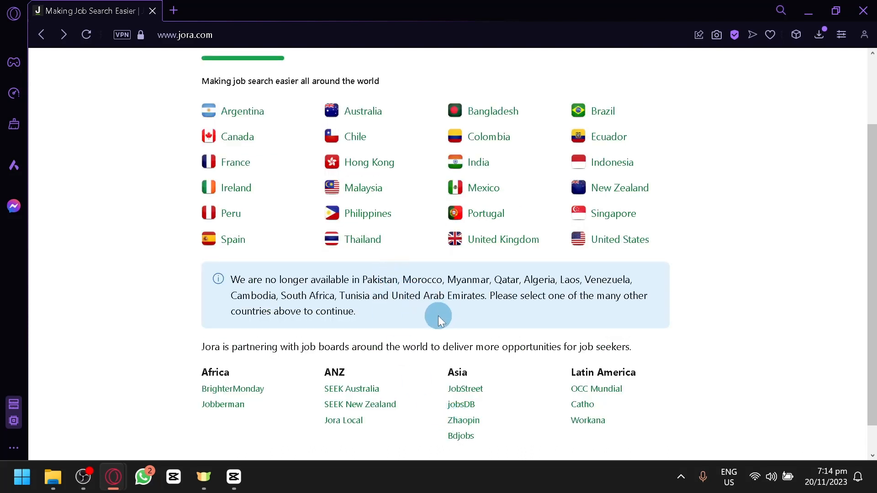
{"action": "mouse_move", "coordinate": [459, 311]}
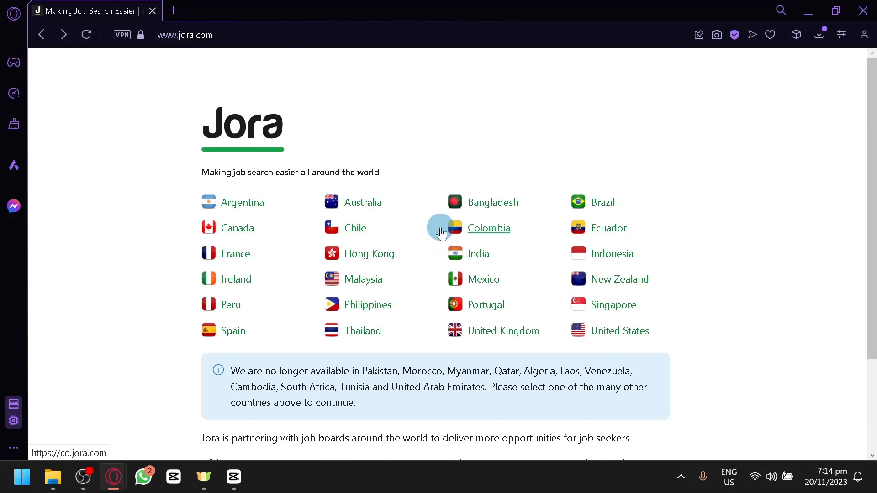
{"action": "mouse_move", "coordinate": [619, 331]}
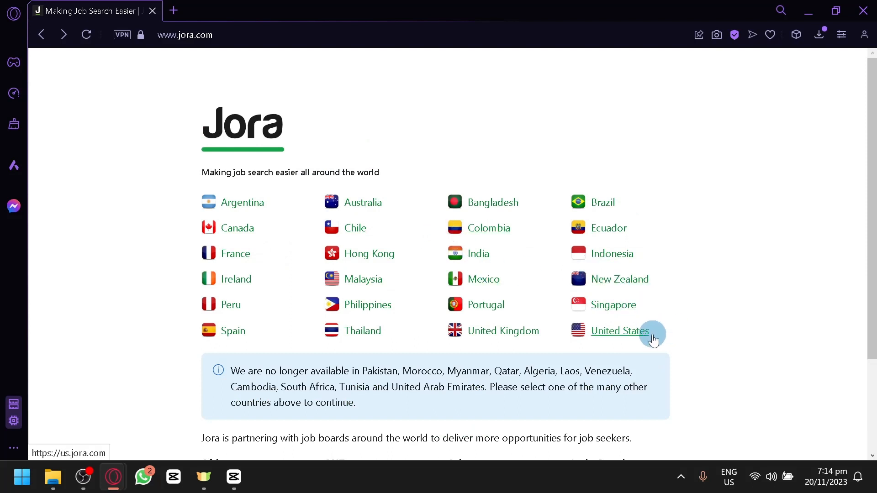
{"action": "mouse_move", "coordinate": [618, 348]}
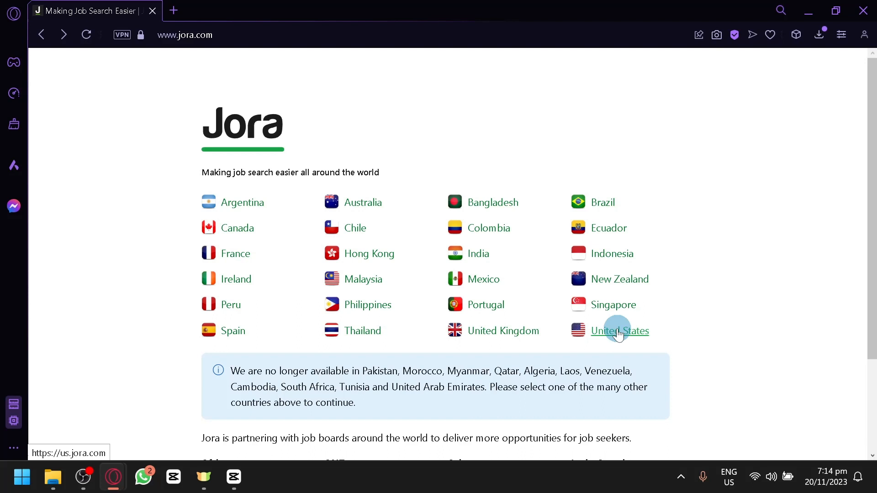
{"action": "left_click", "coordinate": [619, 330]}
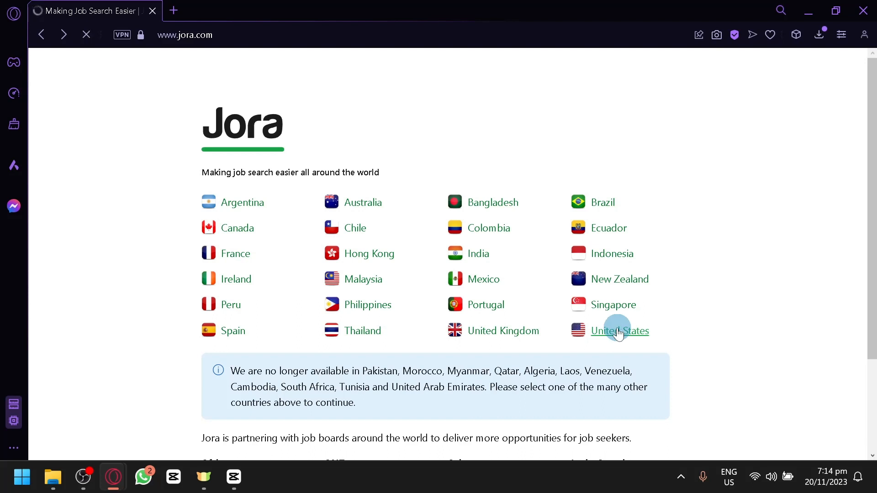
{"action": "left_click", "coordinate": [619, 331]}
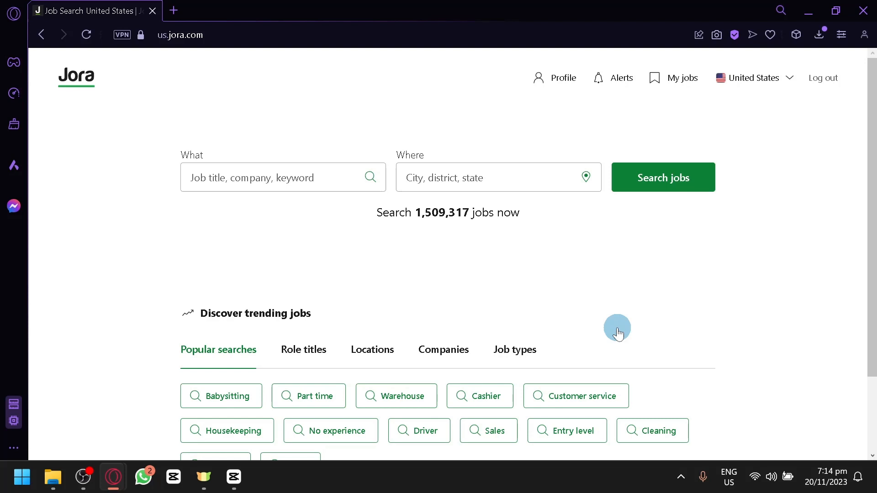
{"action": "left_click", "coordinate": [41, 34]}
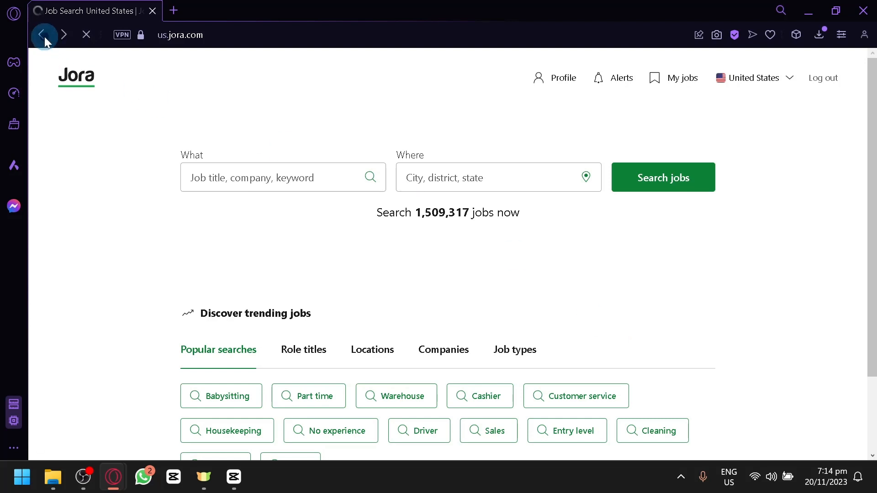
{"action": "left_click", "coordinate": [44, 35]}
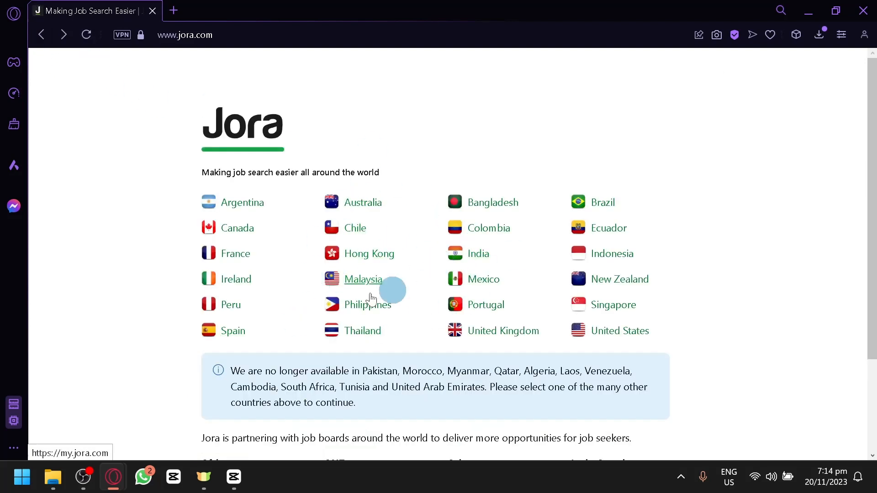
{"action": "mouse_move", "coordinate": [487, 228]}
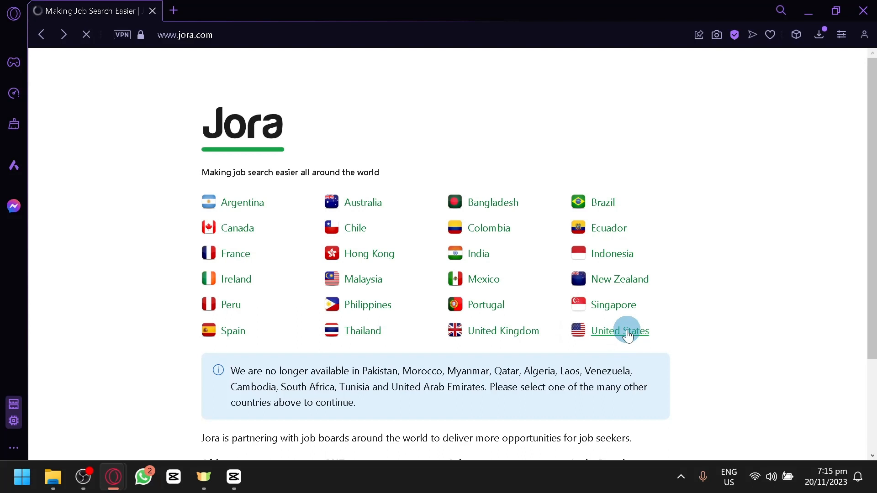
{"action": "left_click", "coordinate": [619, 330]}
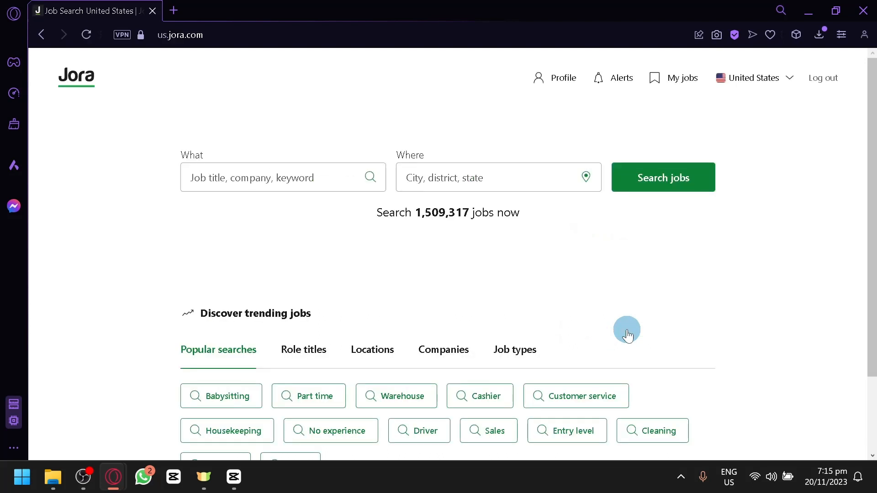
{"action": "scroll", "scroll_direction": "down", "scroll_amount": 3}
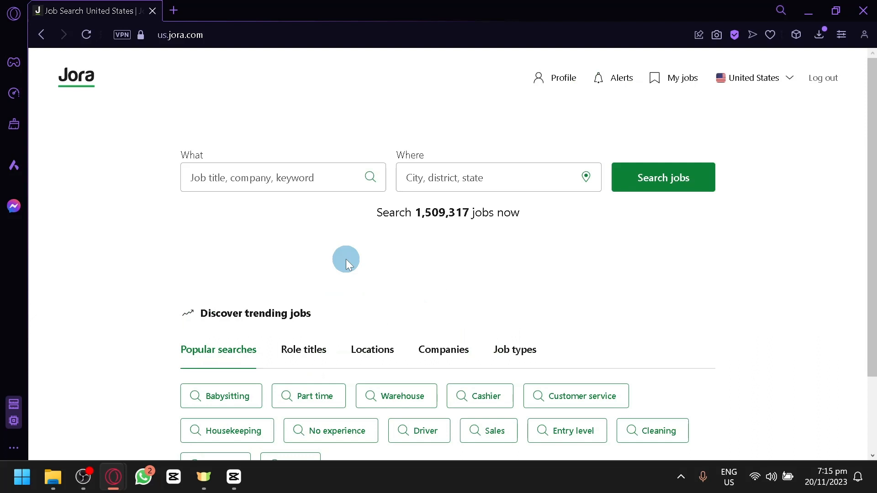
- Search for 'Programmer' jobs in the United States, returning 9,849 results
{"action": "left_click", "coordinate": [283, 177]}
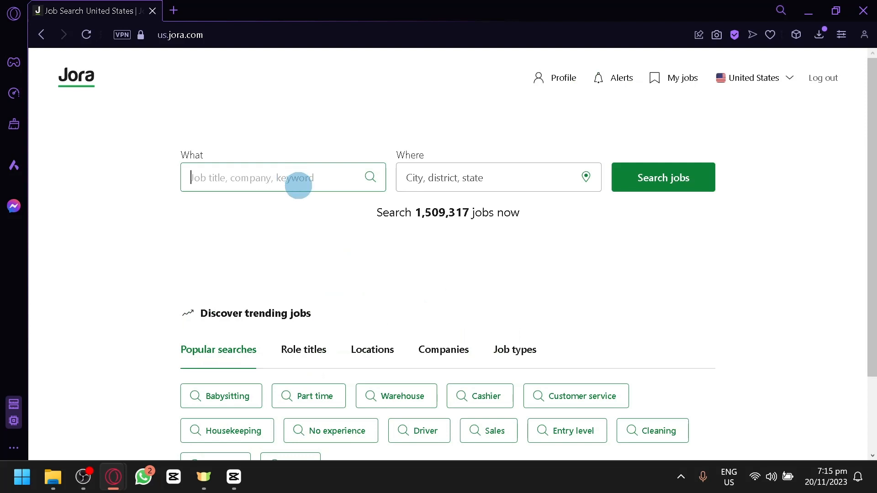
{"action": "type", "text": "Programmer"}
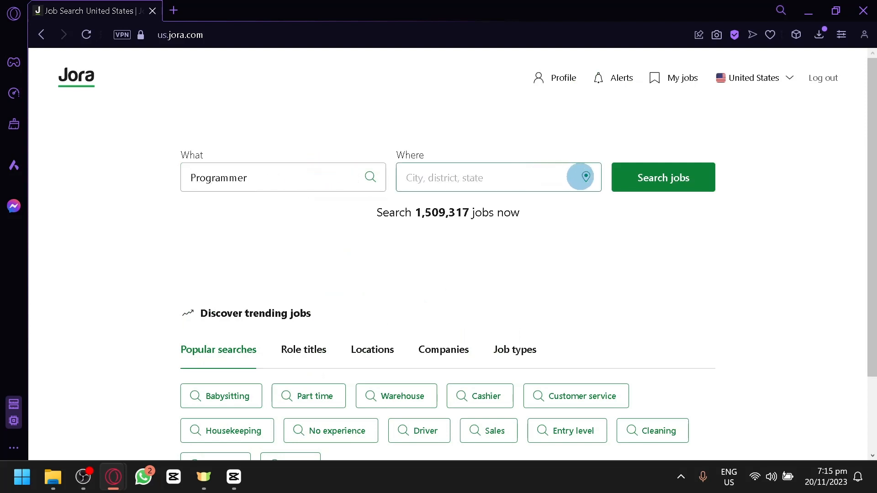
{"action": "mouse_move", "coordinate": [536, 184]}
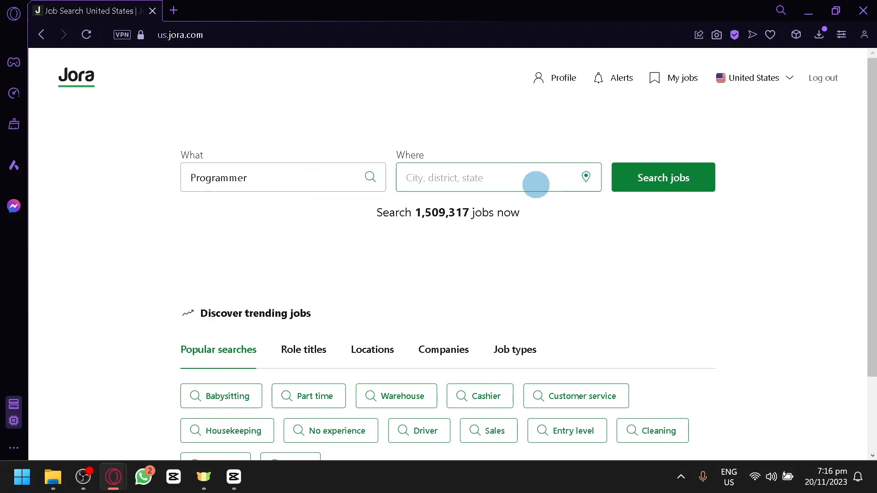
{"action": "left_click", "coordinate": [663, 177]}
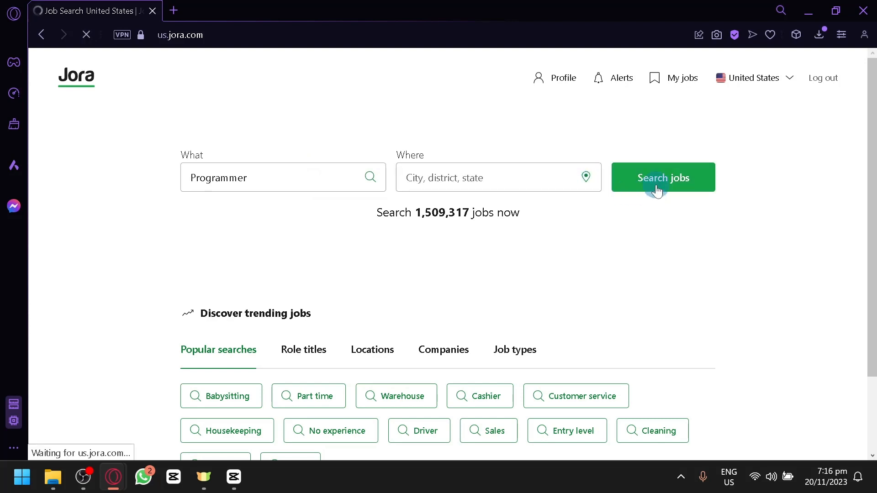
{"action": "left_click", "coordinate": [663, 177]}
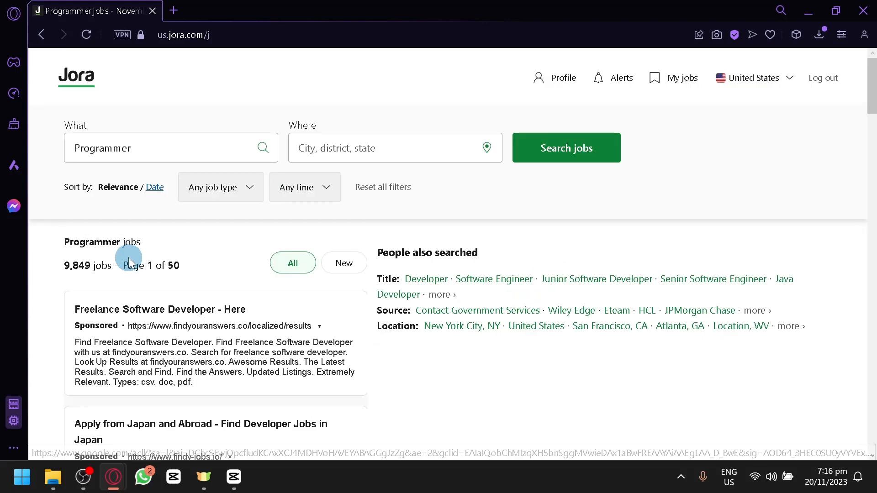
{"action": "scroll", "scroll_direction": "down", "scroll_amount": 3}
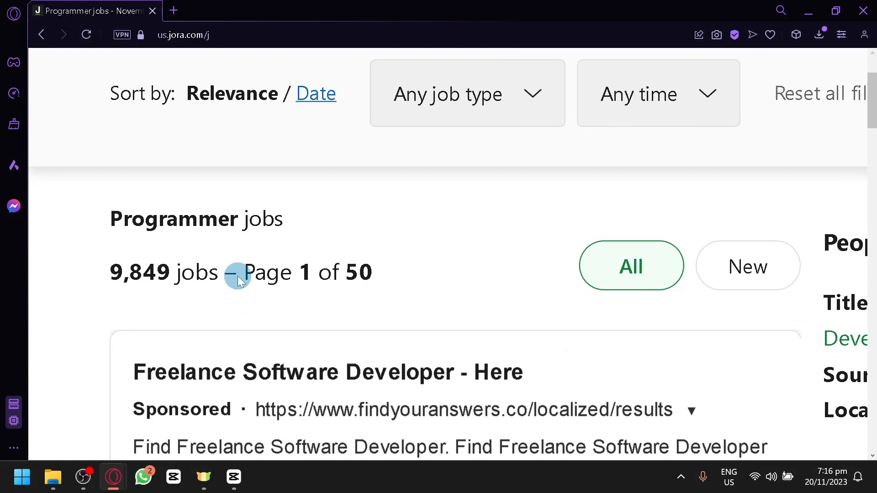
{"action": "scroll", "scroll_direction": "down", "scroll_amount": 3}
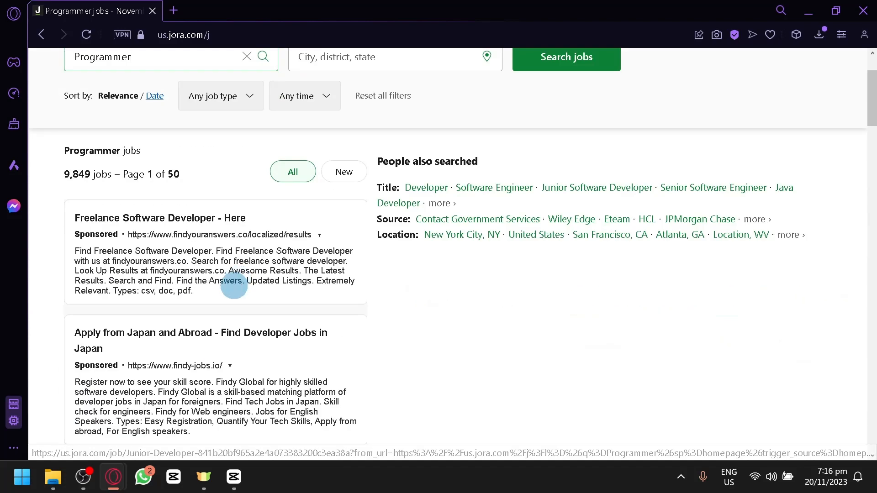
{"action": "scroll", "scroll_direction": "down", "scroll_amount": 3}
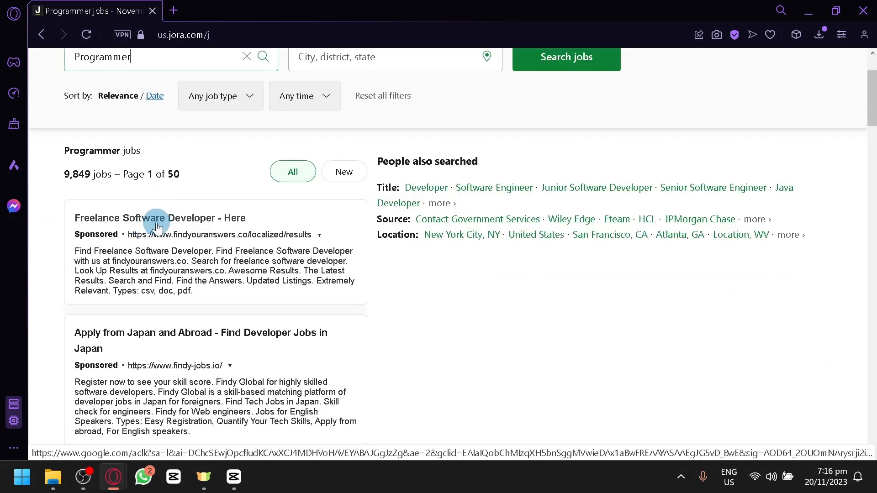
{"action": "scroll", "scroll_direction": "down", "scroll_amount": 3}
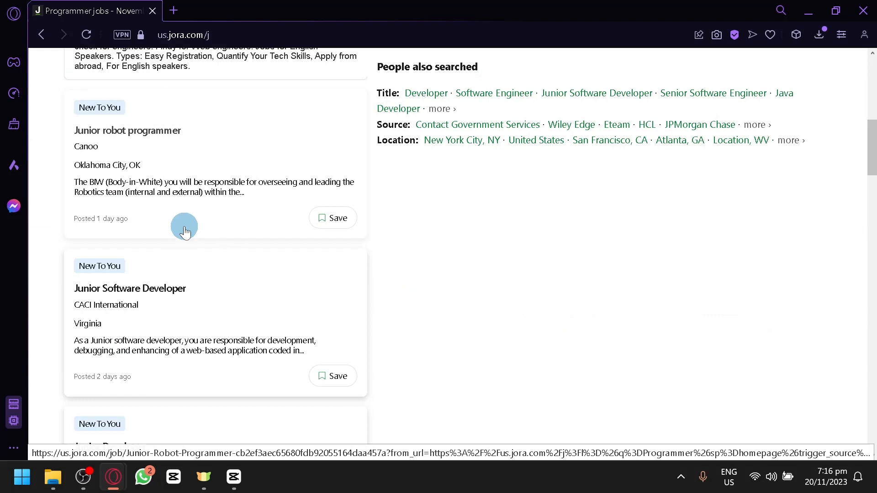
{"action": "mouse_move", "coordinate": [200, 227]}
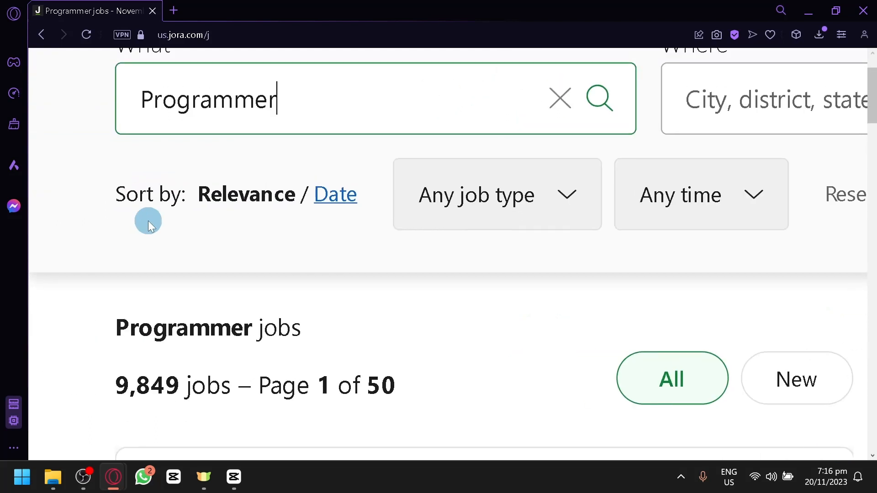
{"action": "left_click", "coordinate": [495, 194]}
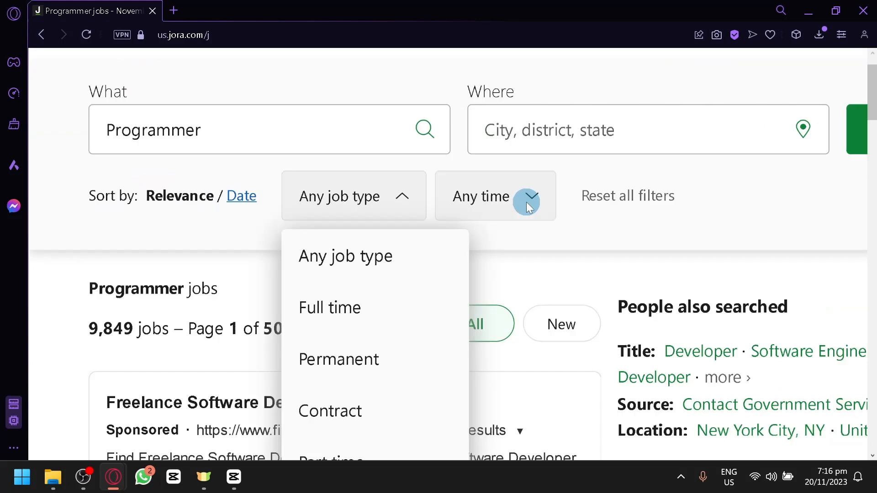
{"action": "scroll", "scroll_direction": "down", "scroll_amount": 3}
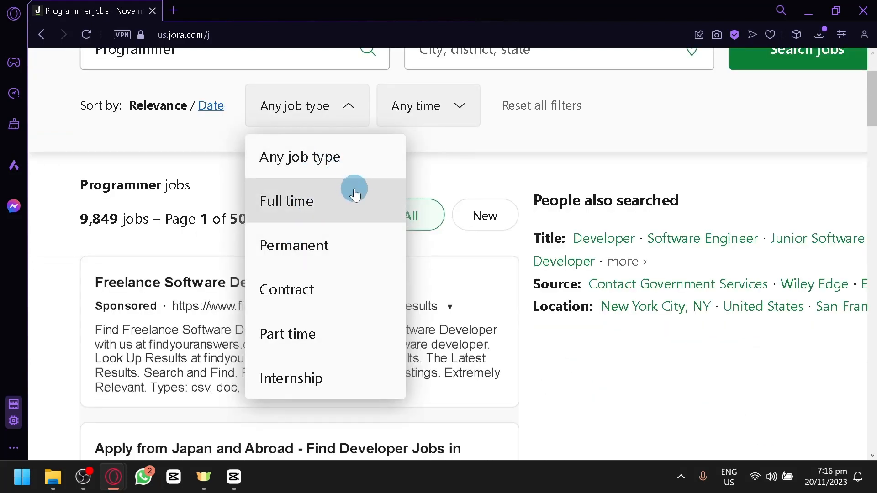
{"action": "mouse_move", "coordinate": [350, 241]}
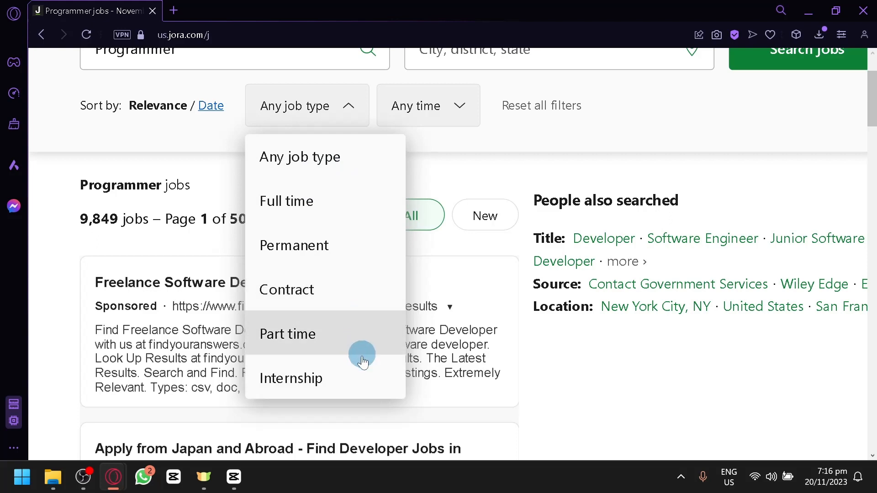
{"action": "left_click", "coordinate": [291, 378]}
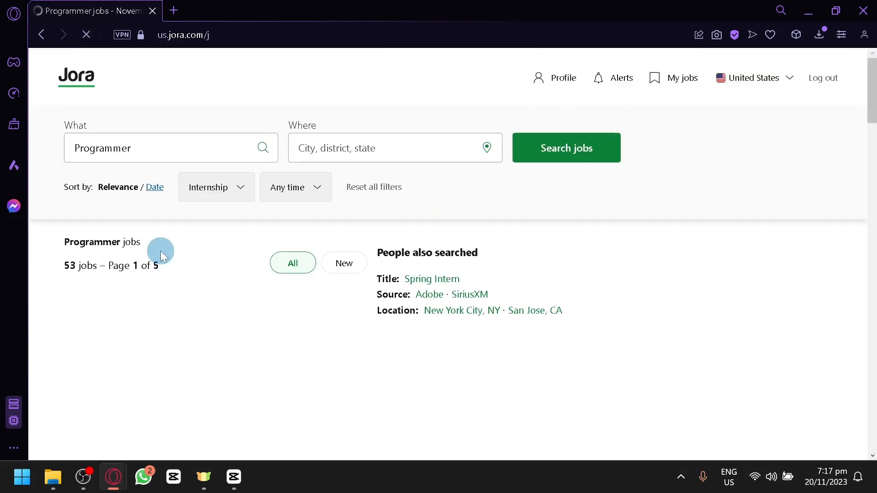
{"action": "scroll", "scroll_direction": "down", "scroll_amount": 3}
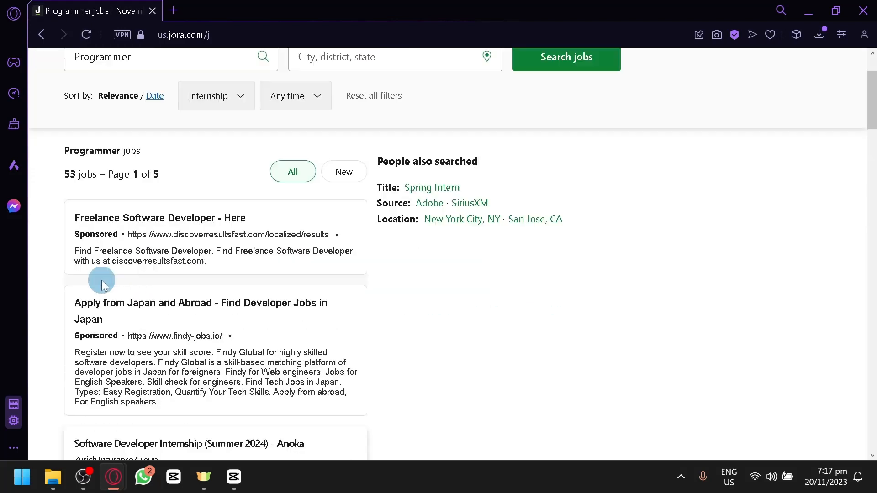
{"action": "mouse_move", "coordinate": [67, 243]}
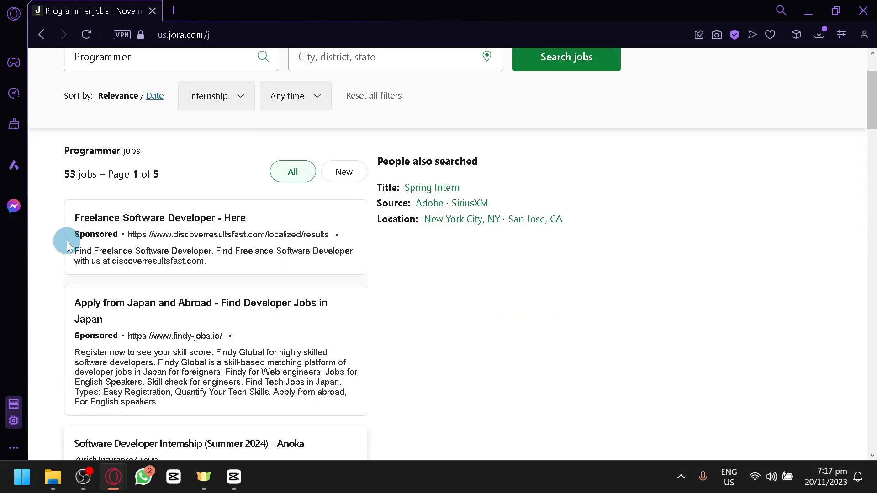
{"action": "mouse_move", "coordinate": [98, 185]}
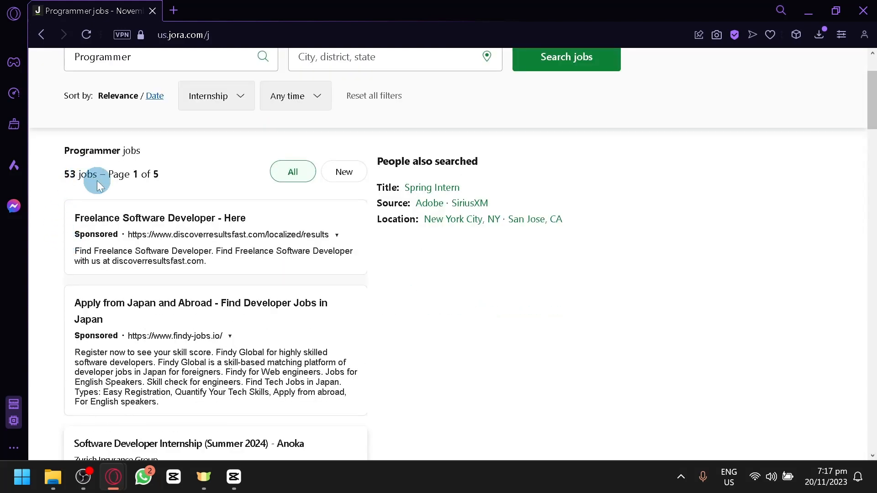
{"action": "scroll", "scroll_direction": "down", "scroll_amount": 3}
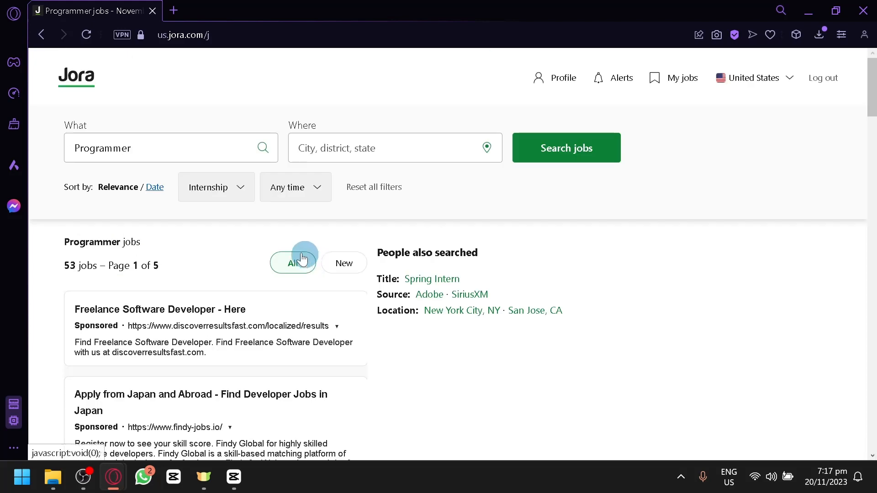
- Filter to any job type posted in the last 24 hours, leaving 420 Programmer jobs
{"action": "left_click", "coordinate": [215, 187]}
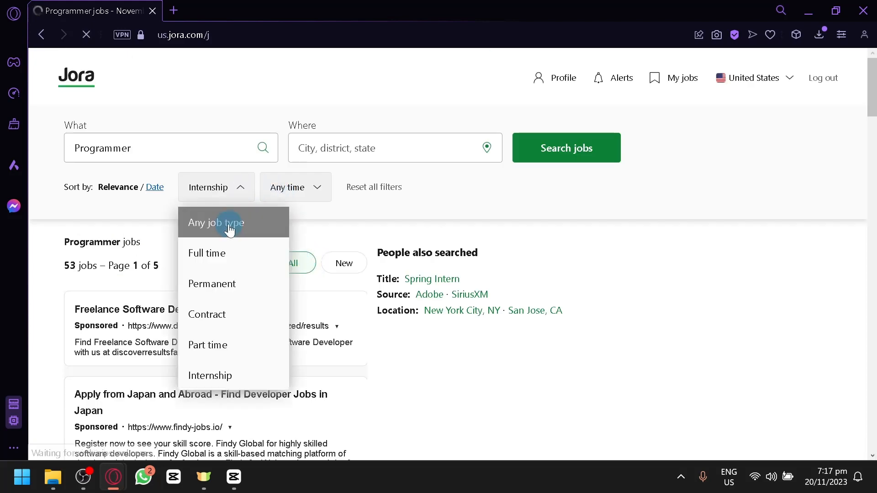
{"action": "left_click", "coordinate": [215, 223]}
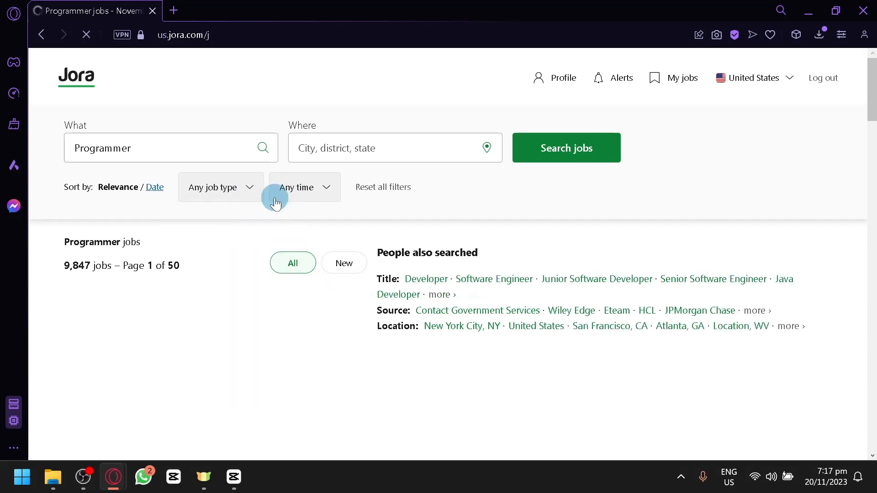
{"action": "left_click", "coordinate": [297, 187]}
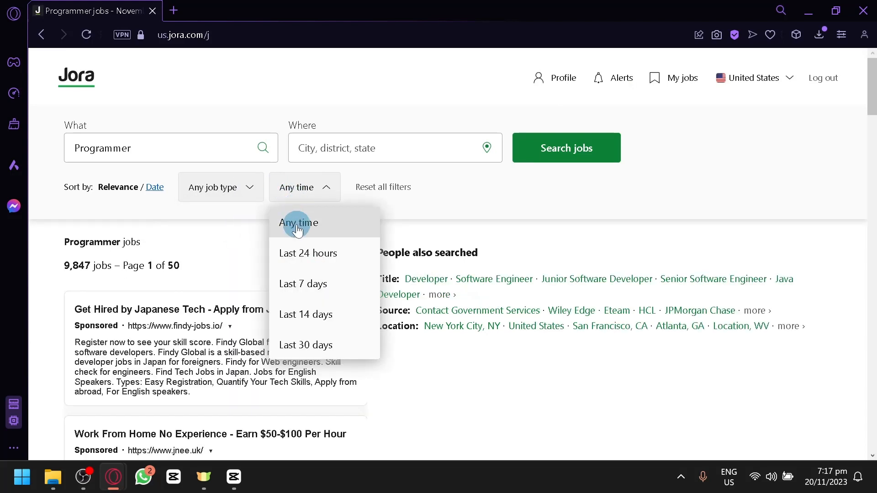
{"action": "mouse_move", "coordinate": [324, 257]}
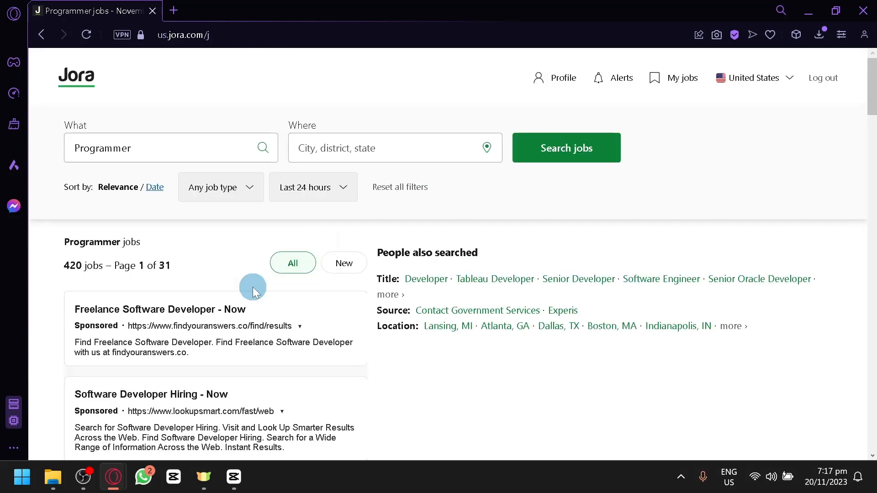
{"action": "scroll", "scroll_direction": "down", "scroll_amount": 3}
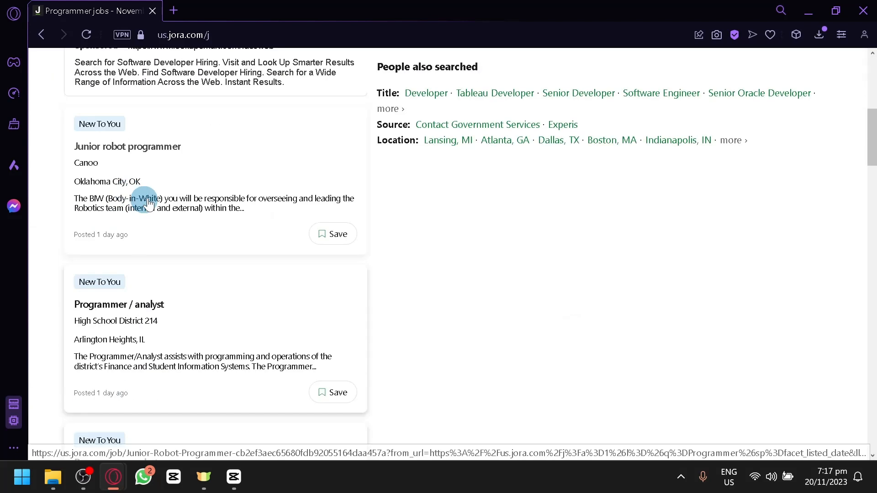
- Read the Programmer / analyst posting at High School District 214, its duties and qualifications
{"action": "scroll", "scroll_direction": "down", "scroll_amount": 3}
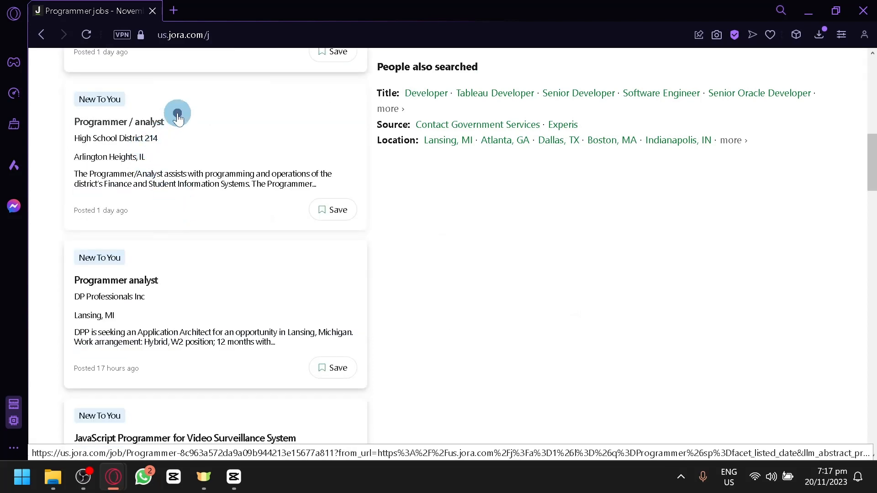
{"action": "left_click", "coordinate": [119, 121]}
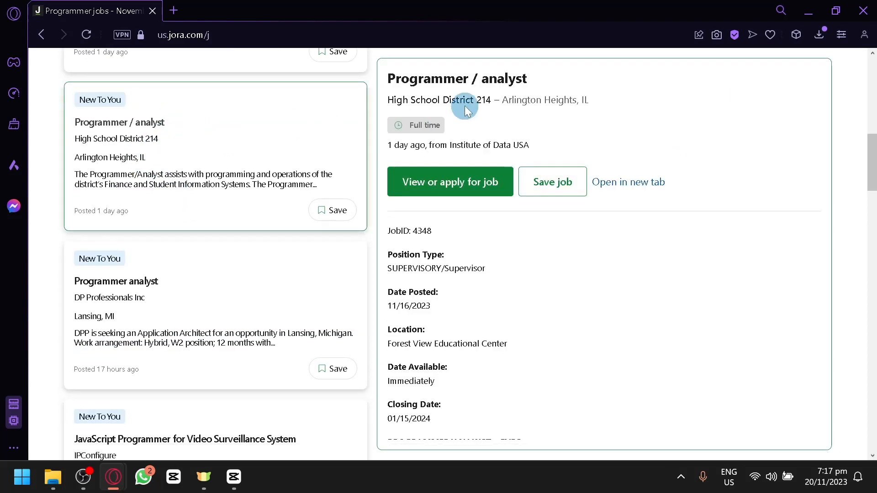
{"action": "mouse_move", "coordinate": [570, 129]}
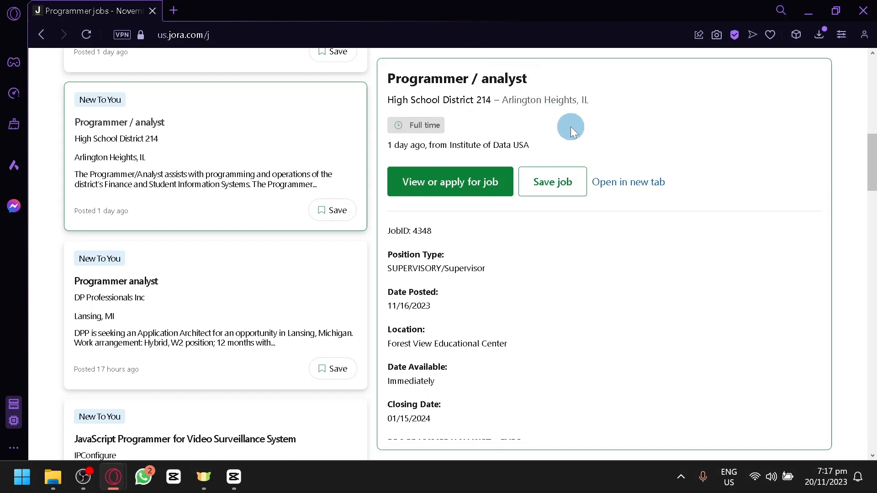
{"action": "mouse_move", "coordinate": [465, 146]}
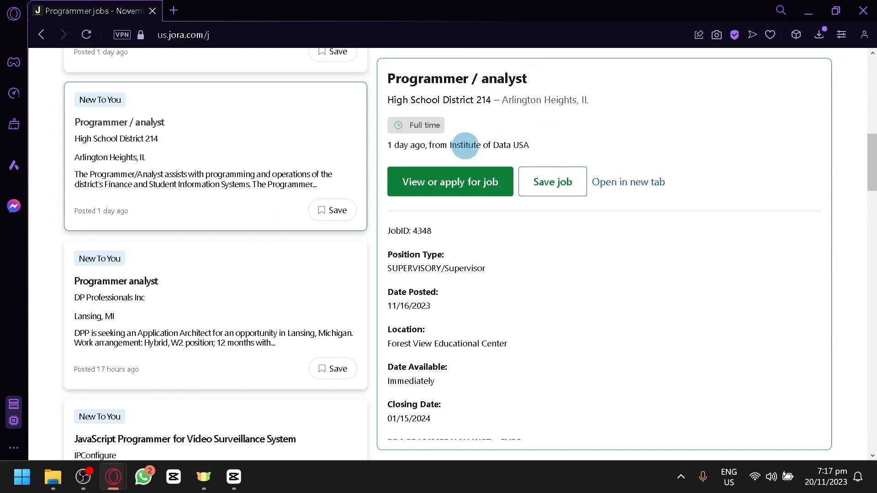
{"action": "mouse_move", "coordinate": [538, 138]}
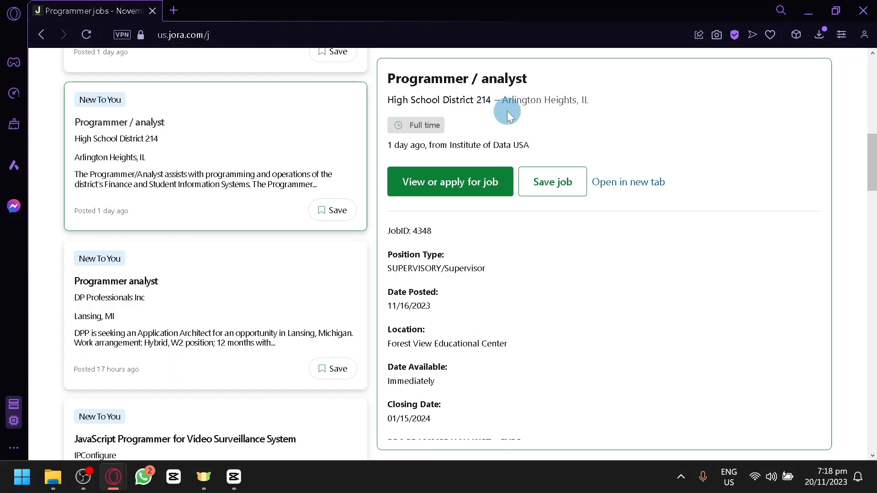
{"action": "mouse_move", "coordinate": [486, 259]}
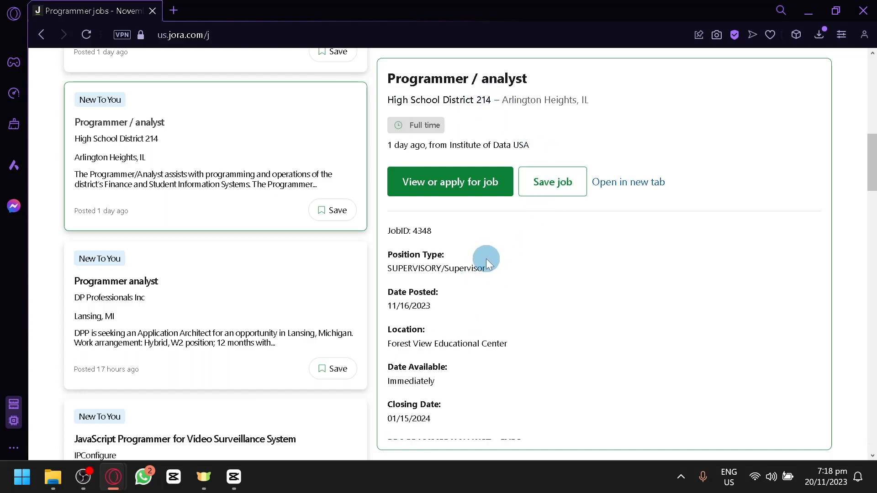
{"action": "mouse_move", "coordinate": [555, 355]}
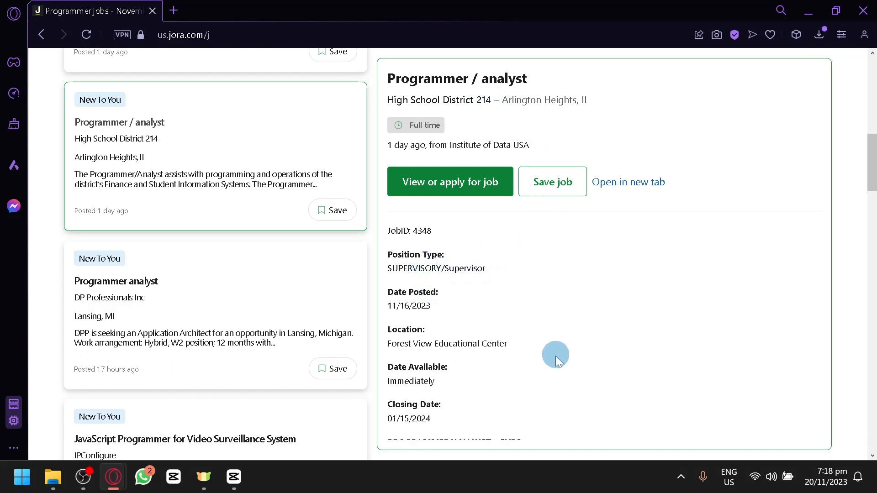
{"action": "scroll", "scroll_direction": "down", "scroll_amount": 3}
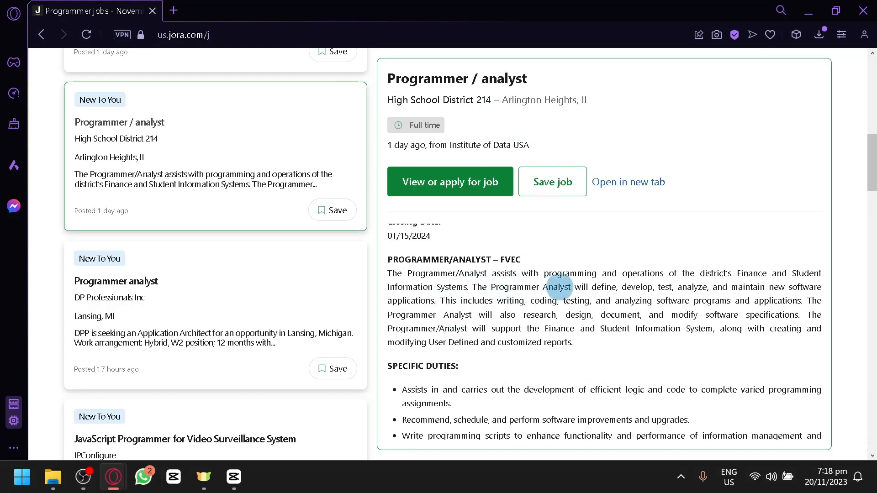
{"action": "scroll", "scroll_direction": "down", "scroll_amount": 3}
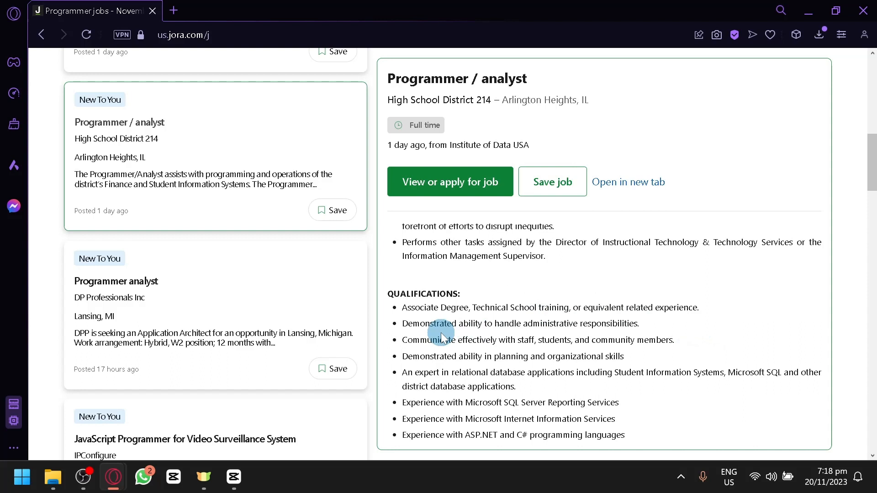
{"action": "mouse_move", "coordinate": [684, 300]}
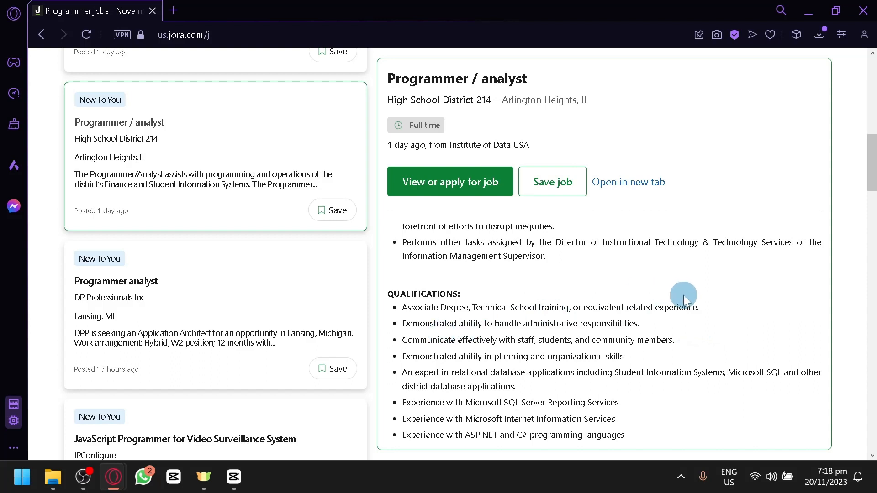
{"action": "mouse_move", "coordinate": [526, 337]}
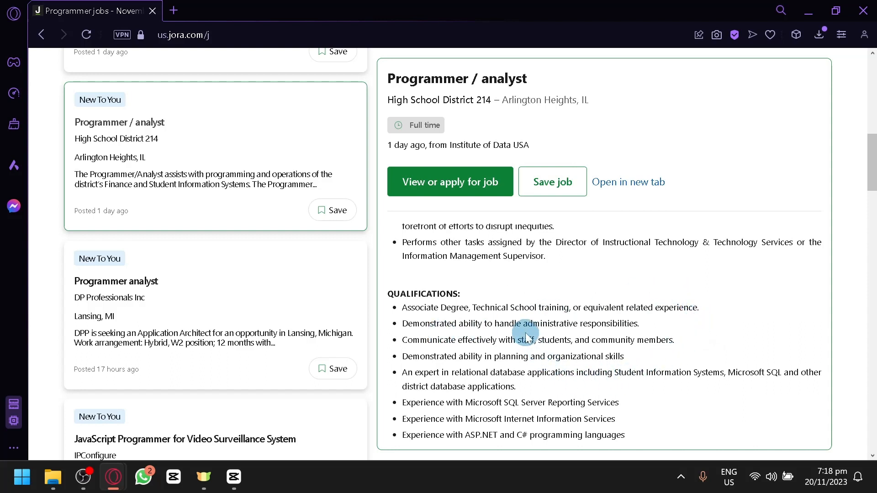
{"action": "mouse_move", "coordinate": [593, 353]}
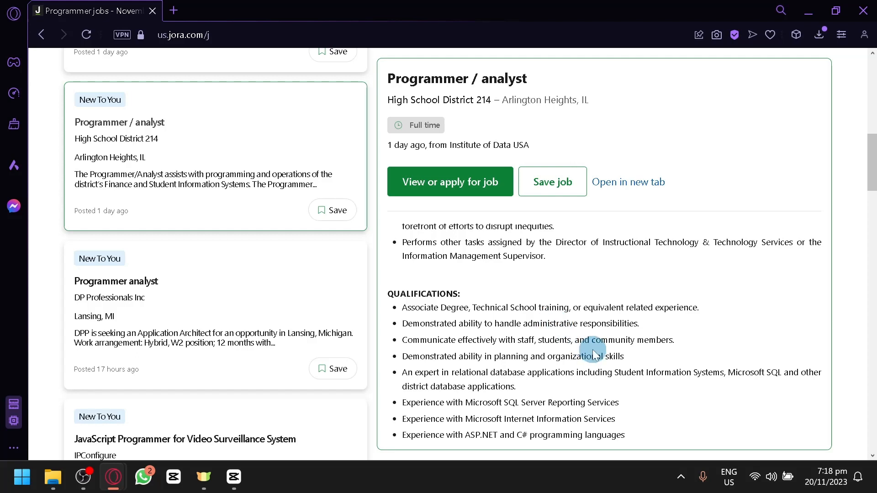
{"action": "scroll", "scroll_direction": "down", "scroll_amount": 3}
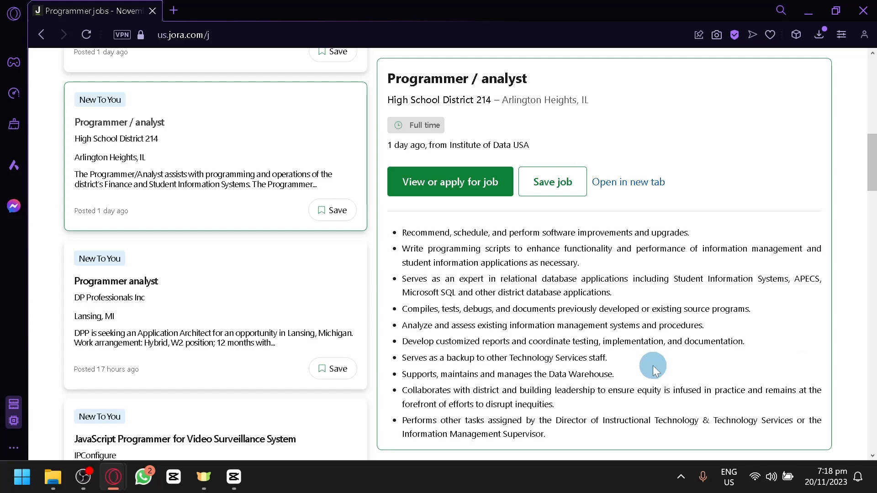
{"action": "left_click", "coordinate": [449, 181]}
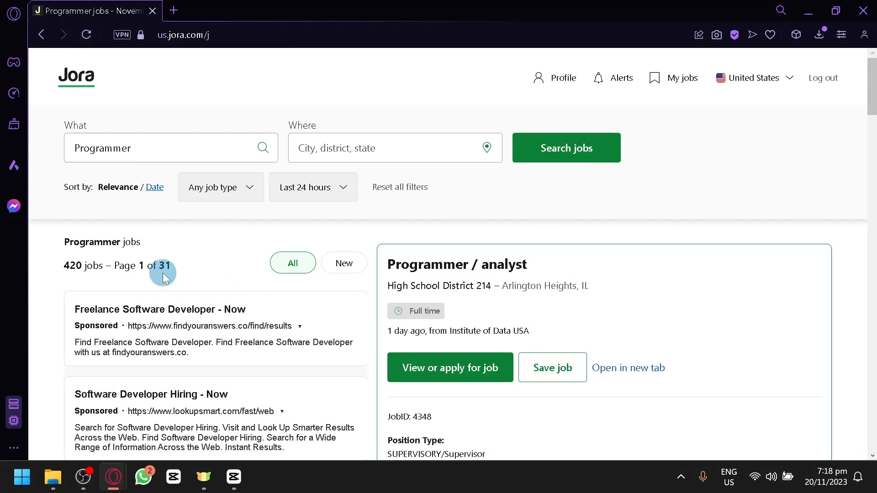
{"action": "left_click", "coordinate": [399, 187]}
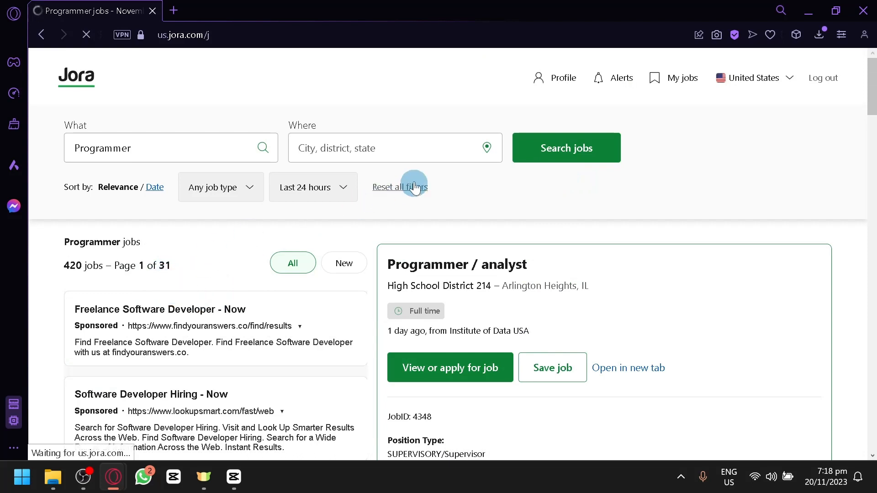
{"action": "left_click", "coordinate": [399, 187]}
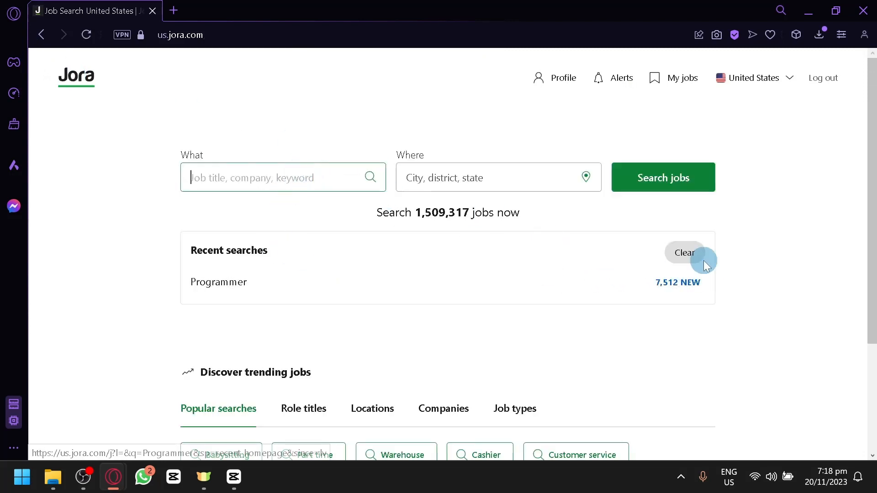
{"action": "left_click", "coordinate": [219, 282]}
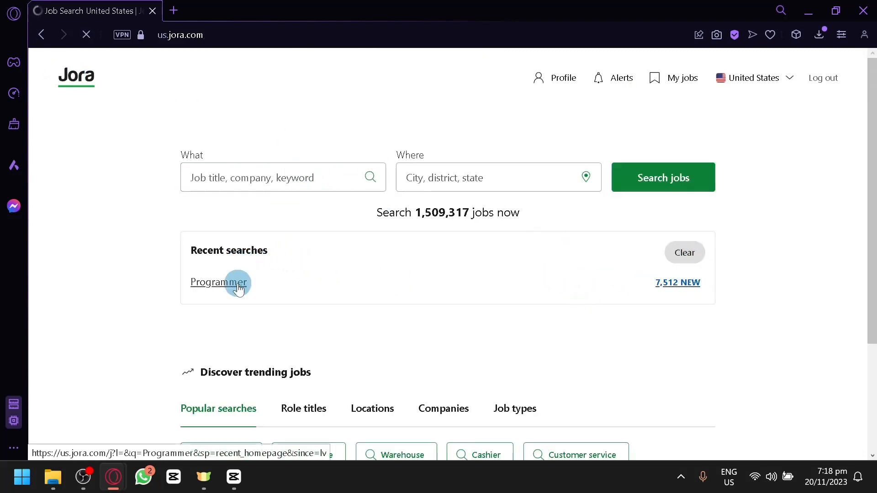
{"action": "left_click", "coordinate": [218, 283]}
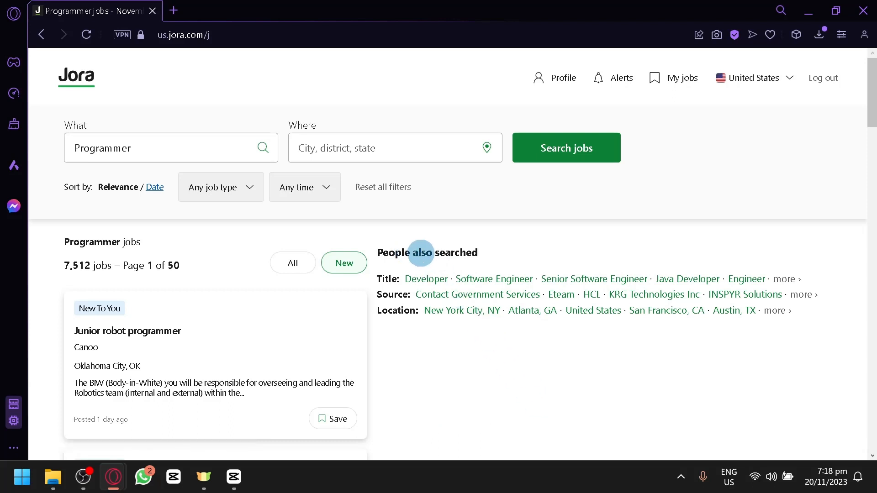
{"action": "mouse_move", "coordinate": [494, 279]}
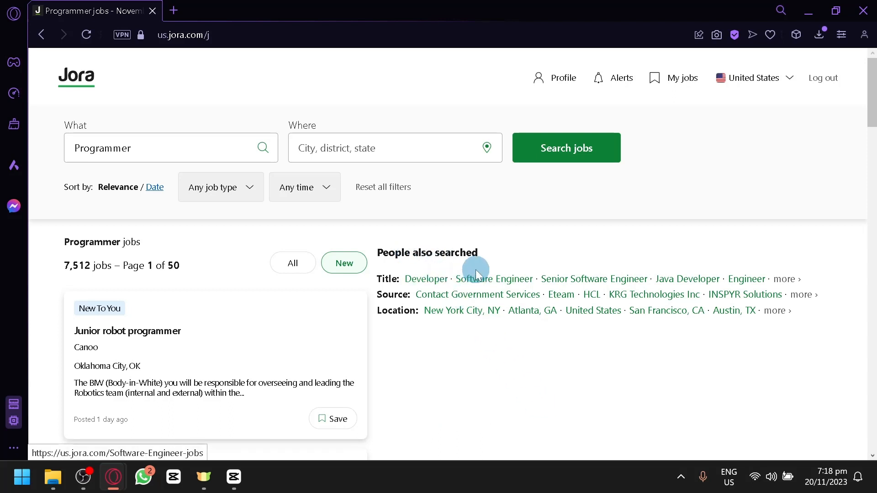
{"action": "mouse_move", "coordinate": [426, 279]}
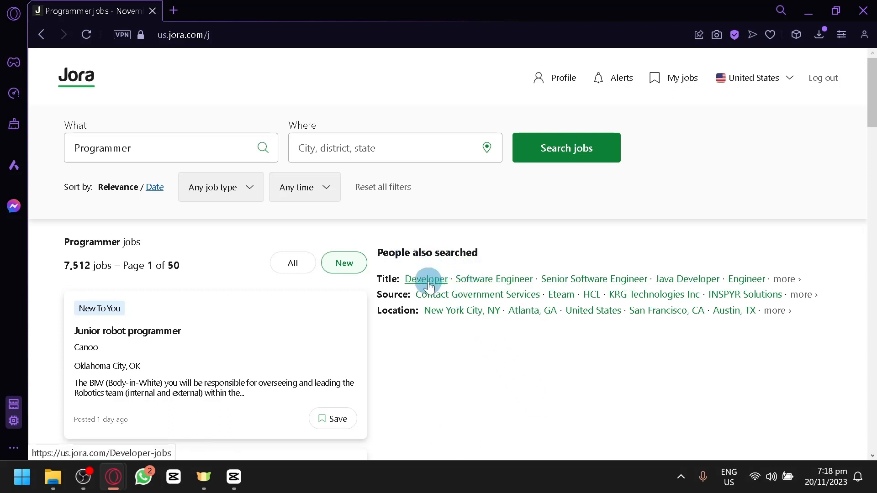
{"action": "mouse_move", "coordinate": [477, 295]}
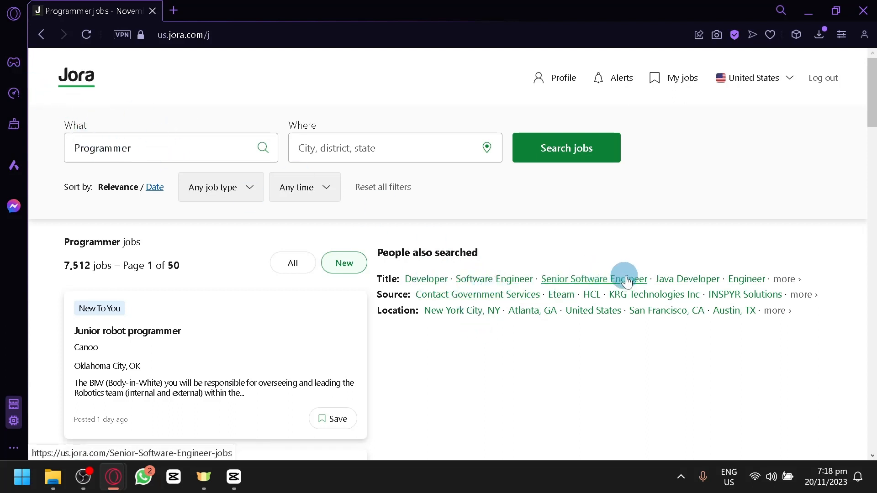
{"action": "mouse_move", "coordinate": [687, 279]}
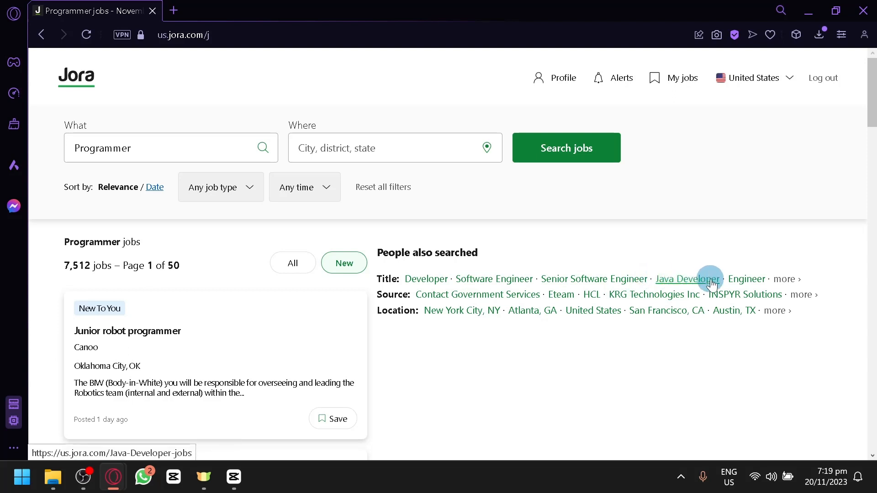
{"action": "mouse_move", "coordinate": [785, 280]}
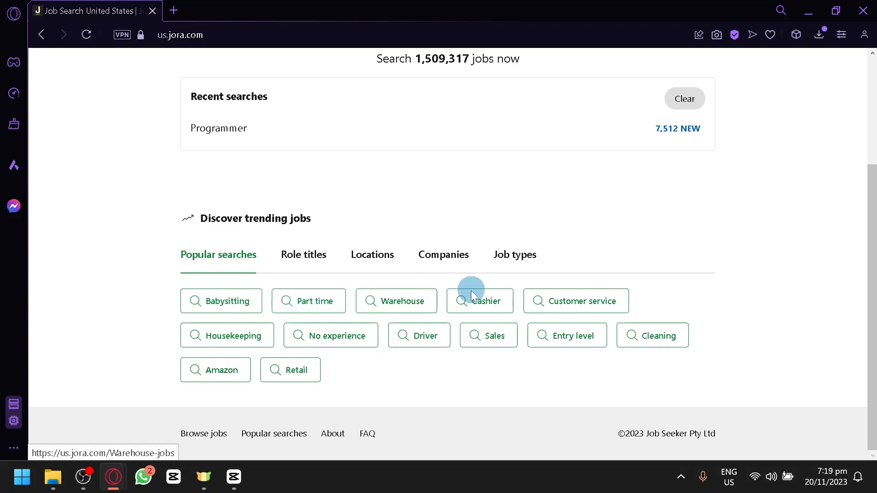
{"action": "mouse_move", "coordinate": [559, 300]}
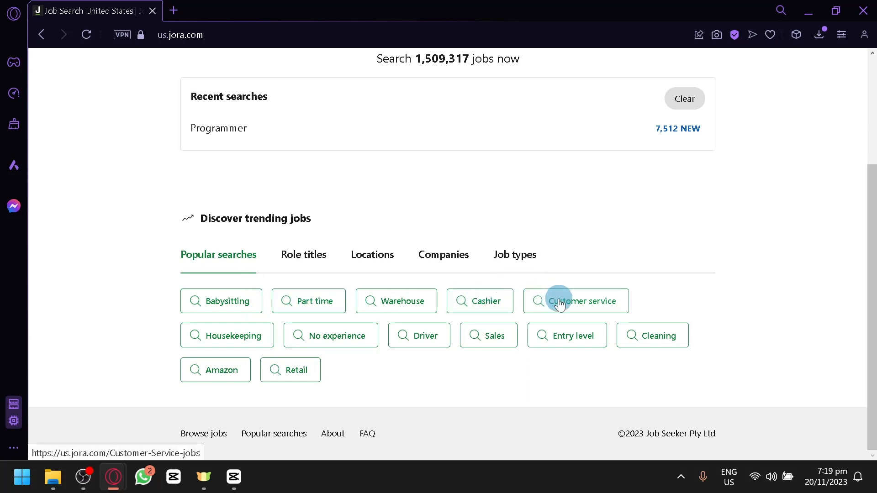
{"action": "mouse_move", "coordinate": [14, 266]}
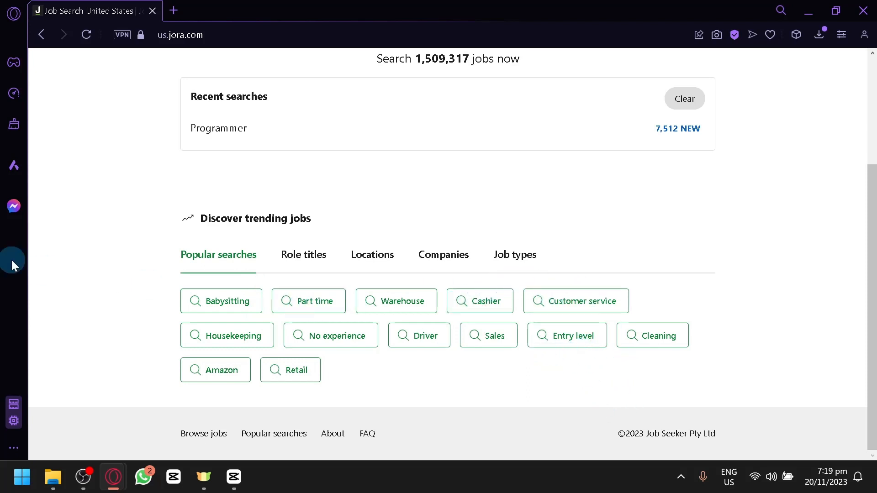
- Browse trending jobs by role titles, companies, and finally job types like Full time and Contract
{"action": "left_click", "coordinate": [303, 254]}
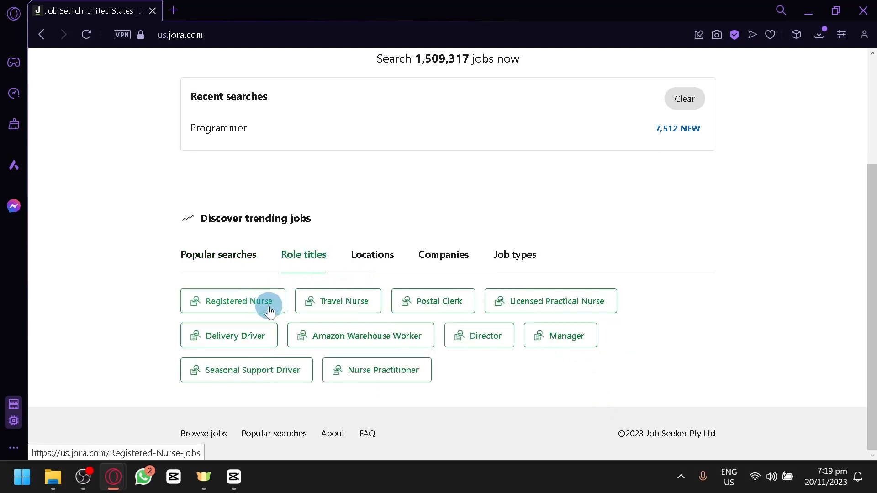
{"action": "mouse_move", "coordinate": [472, 310]}
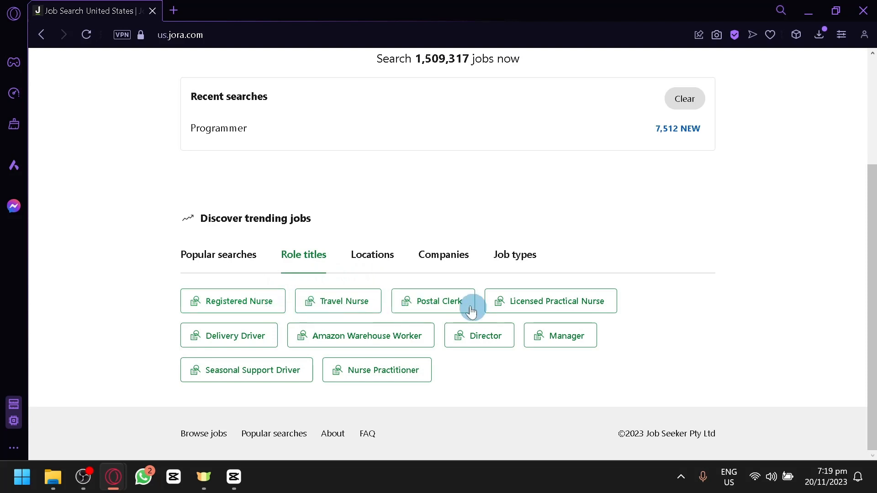
{"action": "mouse_move", "coordinate": [378, 370]}
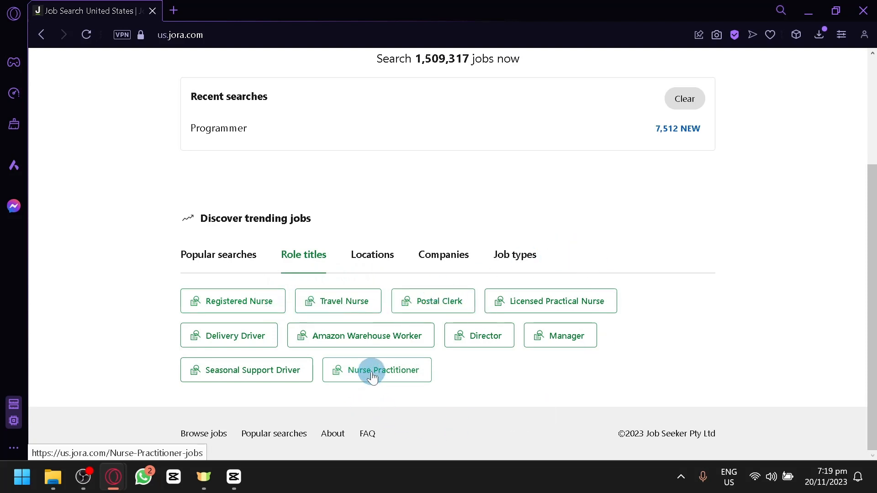
{"action": "left_click", "coordinate": [372, 255]}
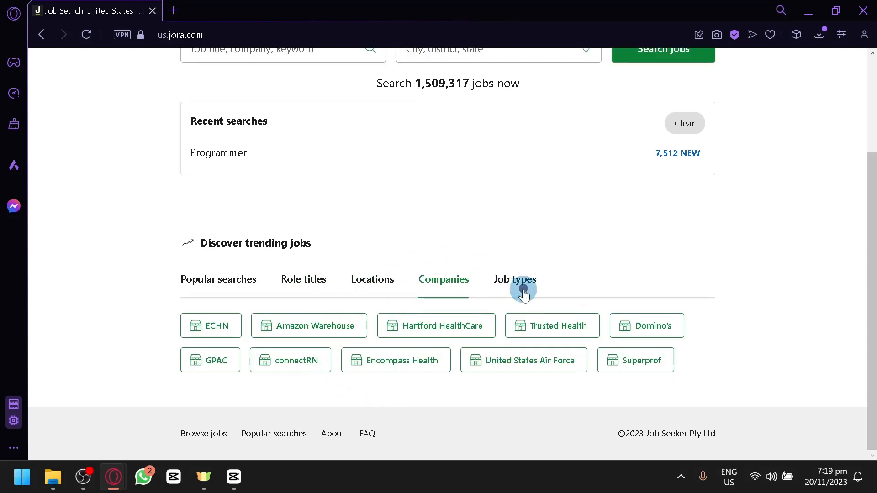
{"action": "left_click", "coordinate": [514, 280]}
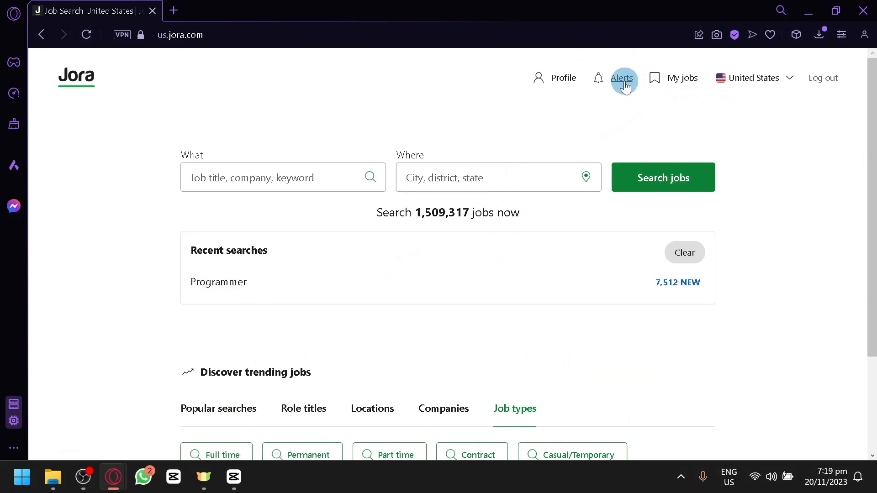
{"action": "left_click", "coordinate": [622, 77]}
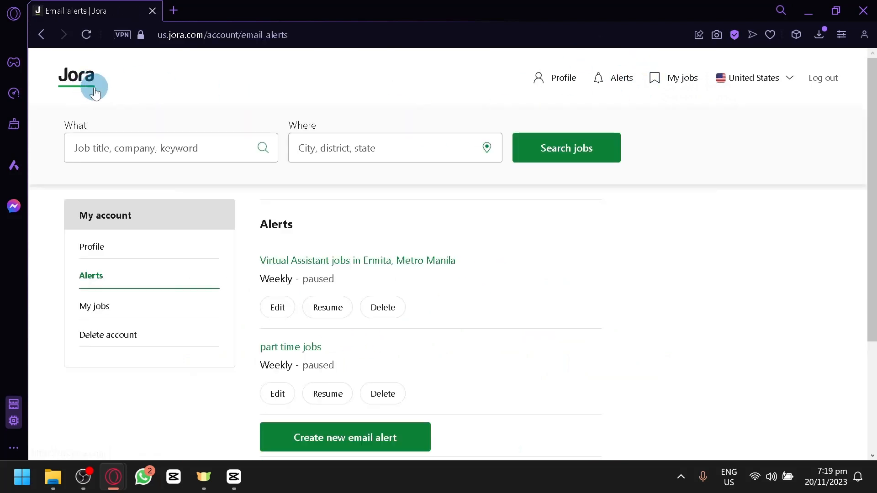
{"action": "mouse_move", "coordinate": [357, 260]}
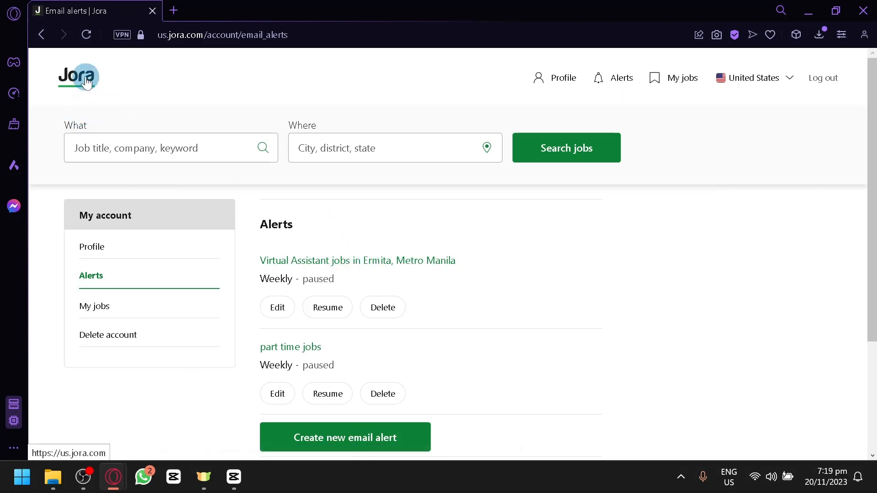
{"action": "left_click", "coordinate": [78, 77]}
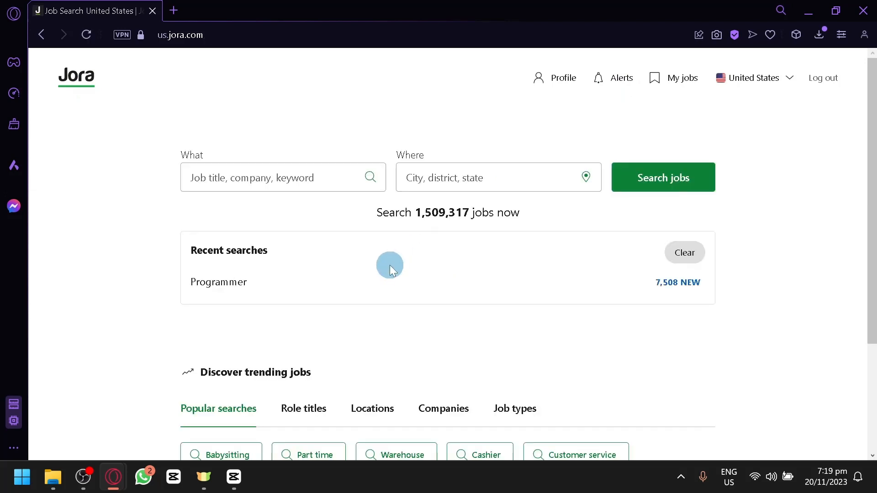
{"action": "mouse_move", "coordinate": [218, 282]}
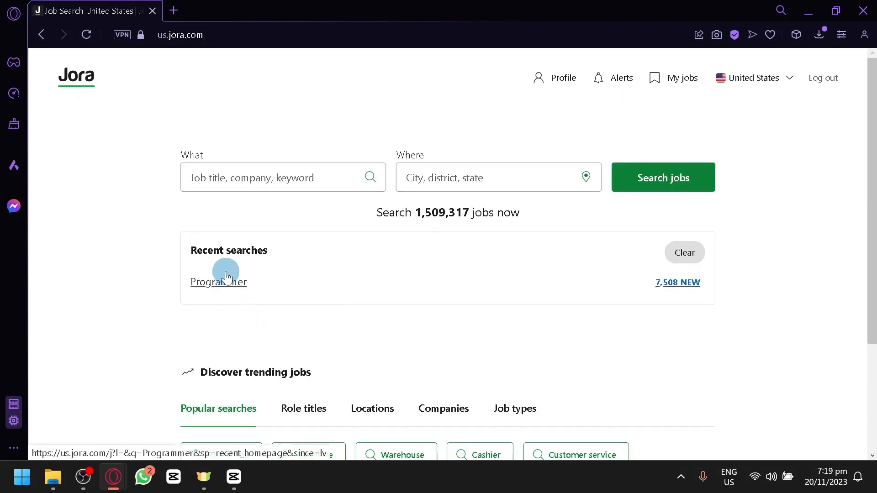
- Rerun the recent Programmer search and read the CACI International Junior Software Developer listing
{"action": "left_click", "coordinate": [218, 281]}
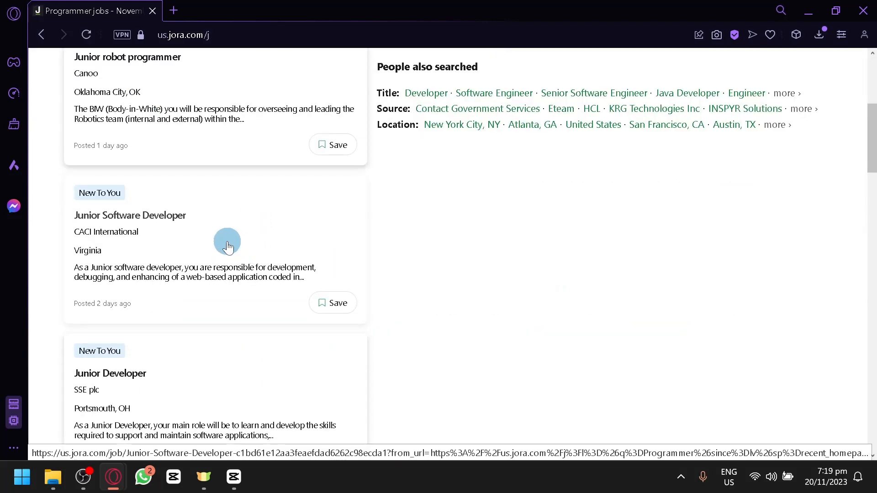
{"action": "left_click", "coordinate": [130, 215]}
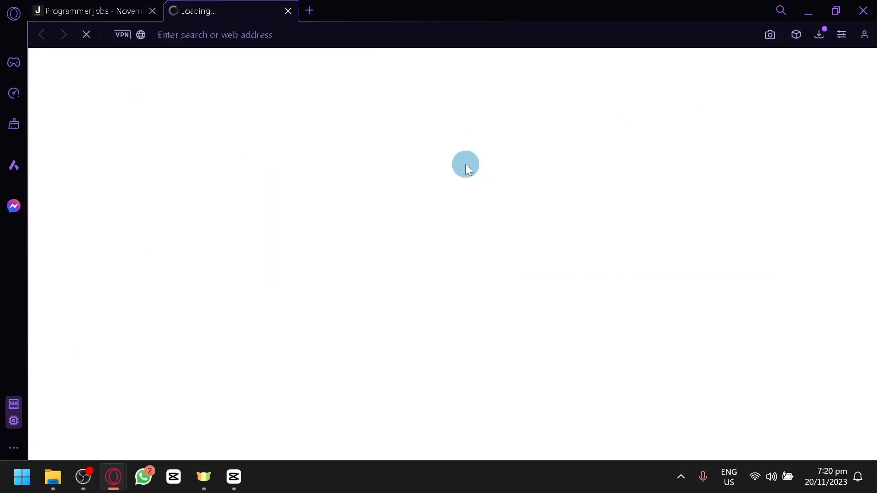
{"action": "mouse_move", "coordinate": [455, 167]}
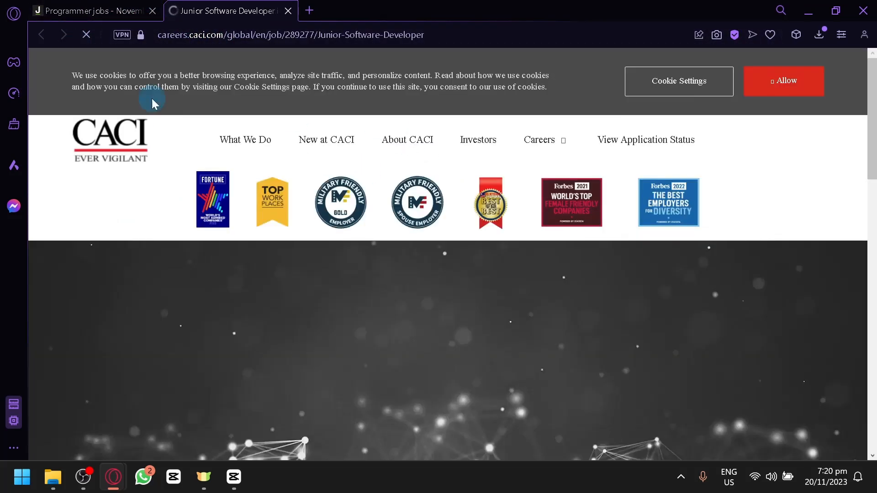
{"action": "scroll", "scroll_direction": "down", "scroll_amount": 3}
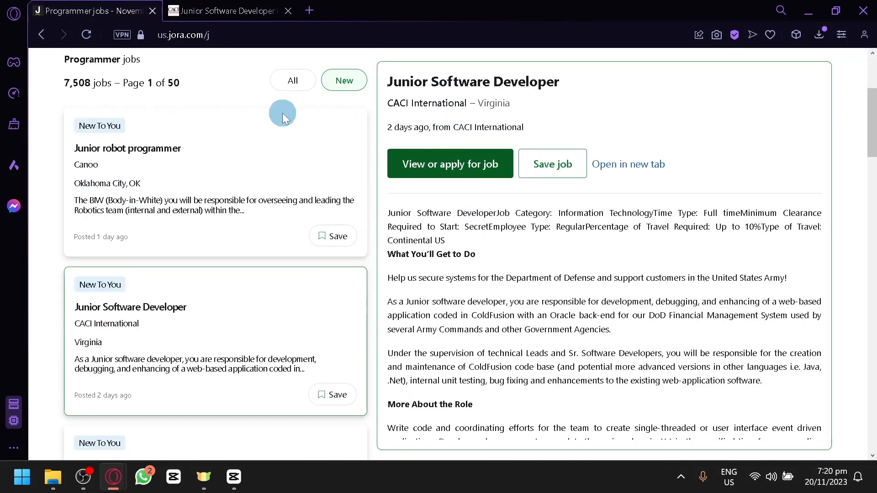
{"action": "scroll", "scroll_direction": "down", "scroll_amount": 3}
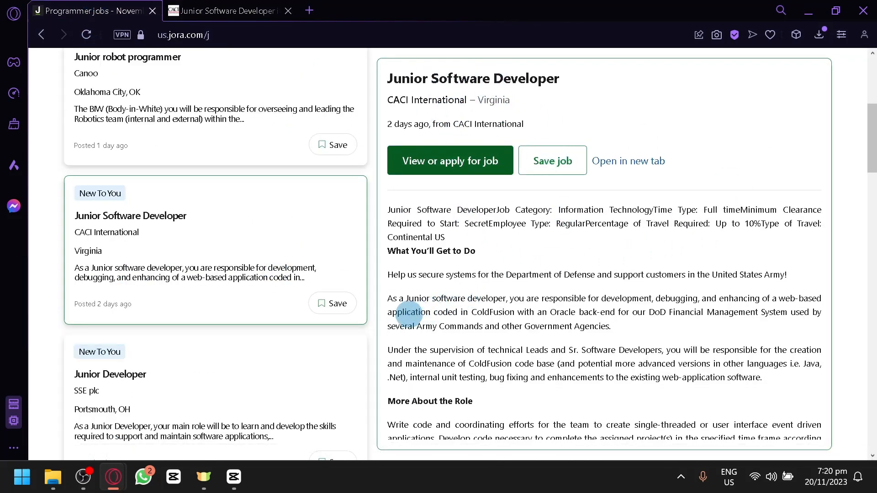
{"action": "scroll", "scroll_direction": "down", "scroll_amount": 3}
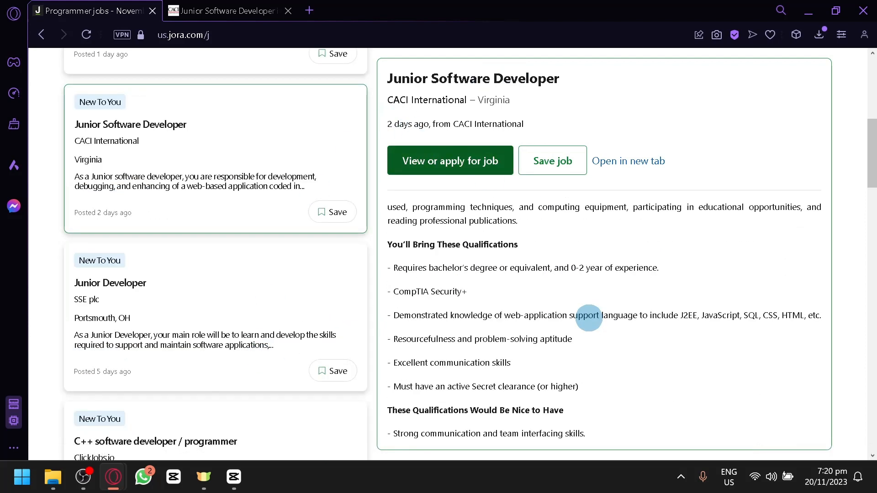
{"action": "scroll", "scroll_direction": "down", "scroll_amount": 3}
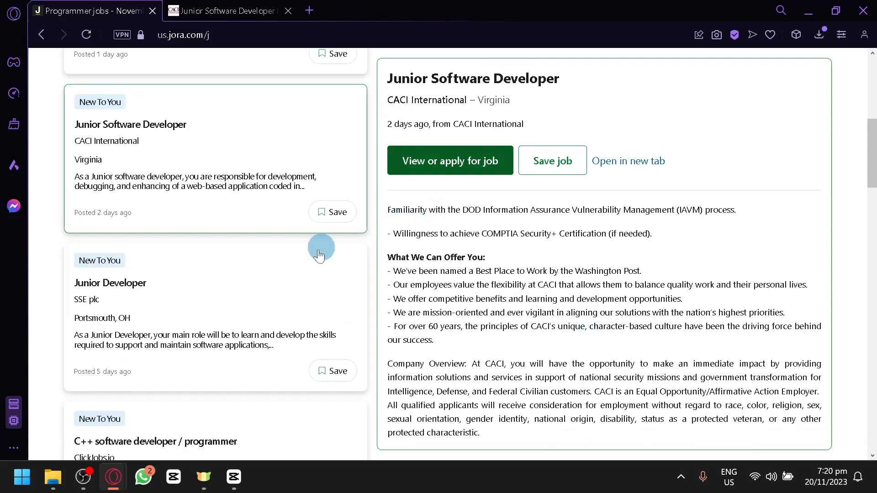
{"action": "mouse_move", "coordinate": [185, 314]}
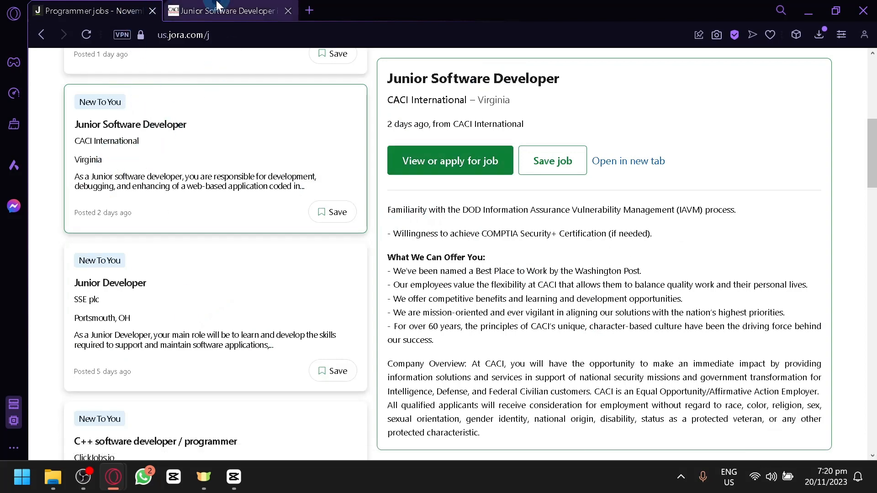
- Read the CACI Careers and Institute of Data postings, then close that tab to return to Jora results
{"action": "left_click", "coordinate": [449, 160]}
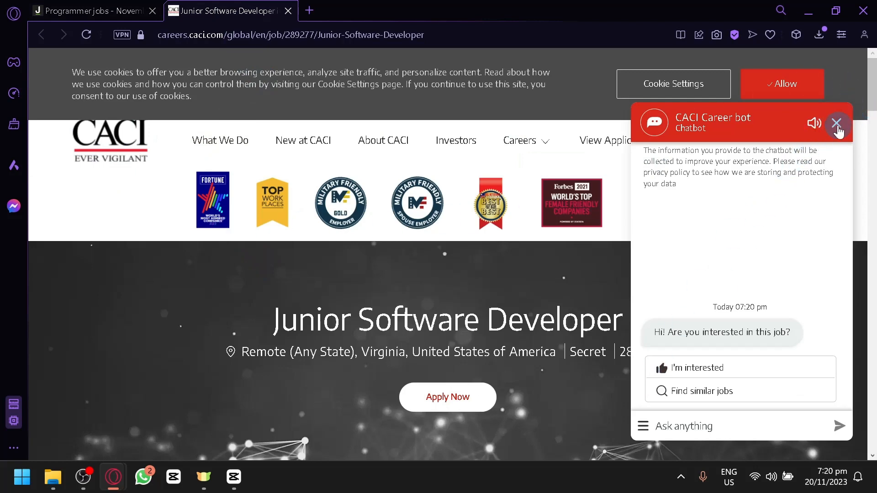
{"action": "left_click", "coordinate": [837, 123]}
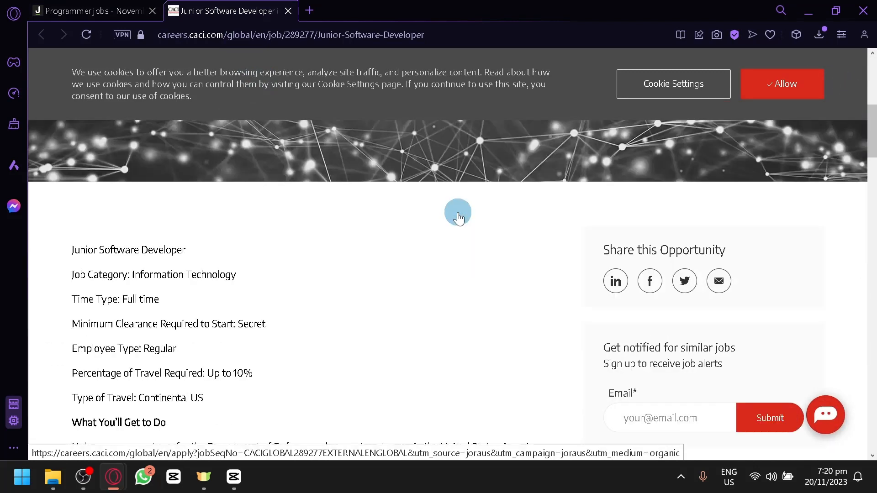
{"action": "scroll", "scroll_direction": "down", "scroll_amount": 3}
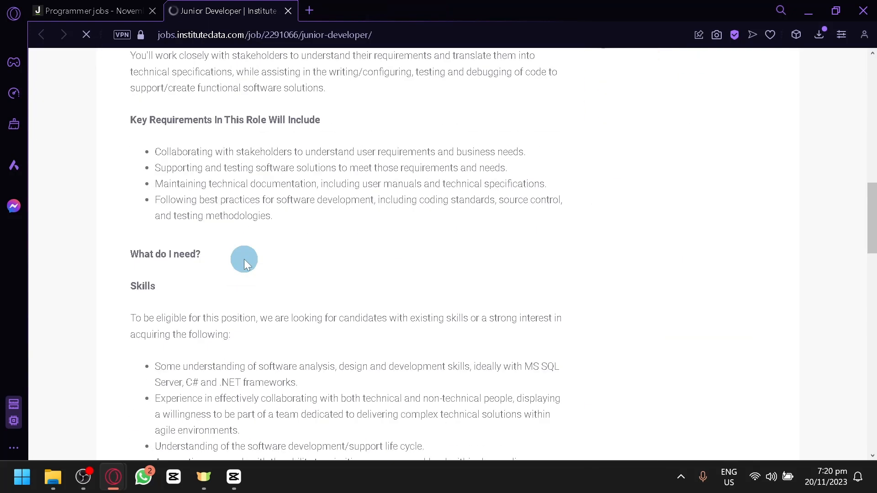
{"action": "scroll", "scroll_direction": "down", "scroll_amount": 3}
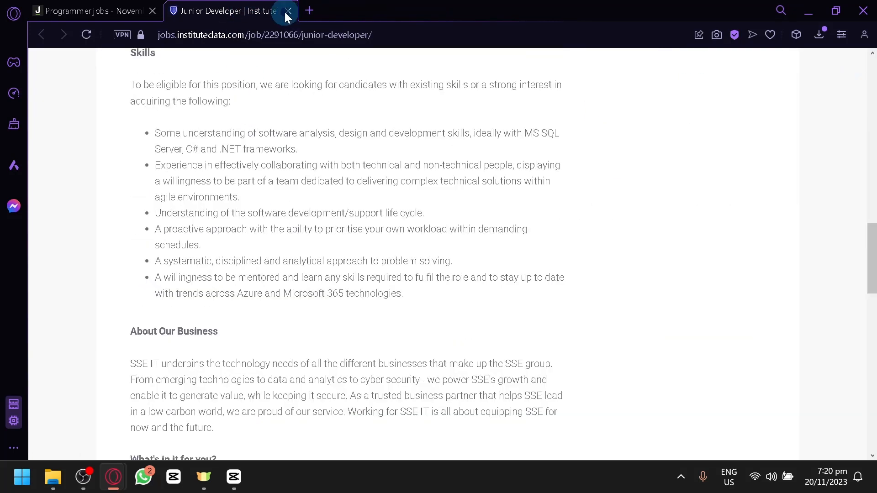
{"action": "left_click", "coordinate": [288, 11]}
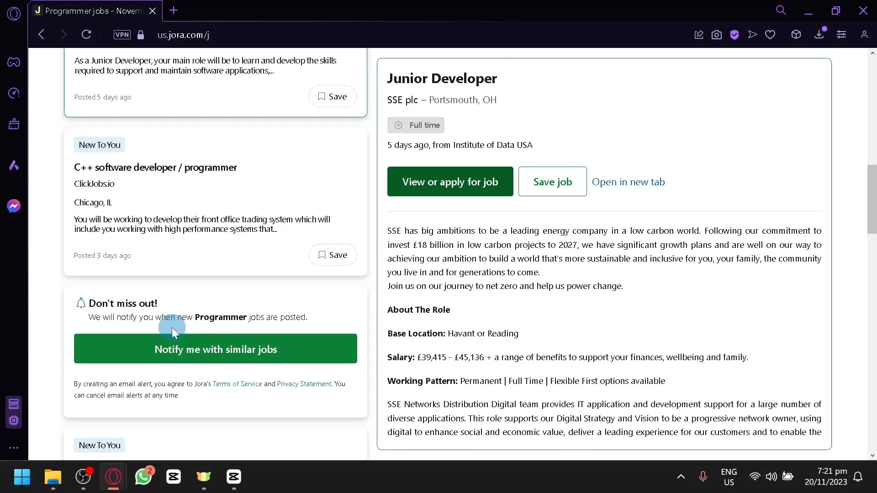
- Switch Jora's country from United States to the Philippines via the header country list
{"action": "scroll", "scroll_direction": "down", "scroll_amount": 3}
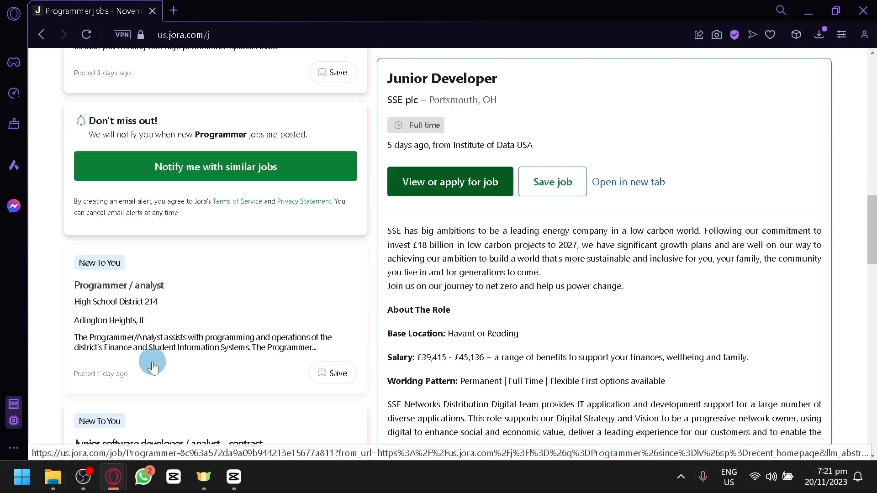
{"action": "scroll", "scroll_direction": "up", "scroll_amount": 3}
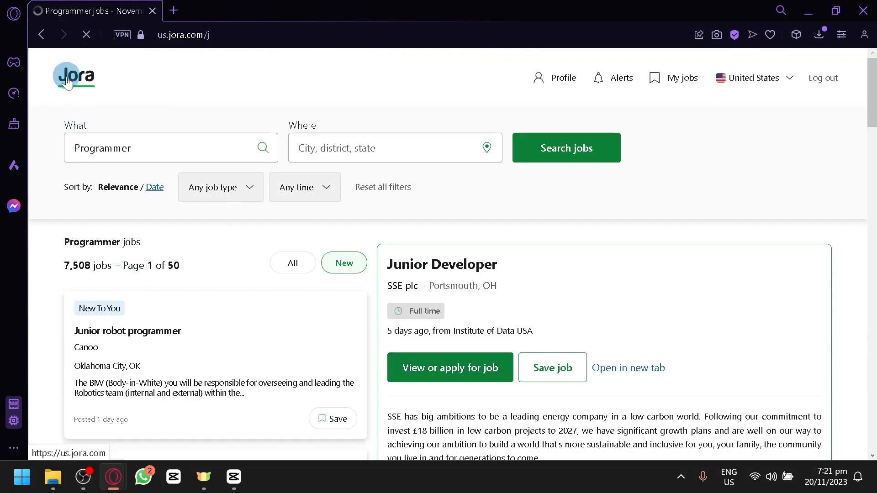
{"action": "left_click", "coordinate": [41, 34]}
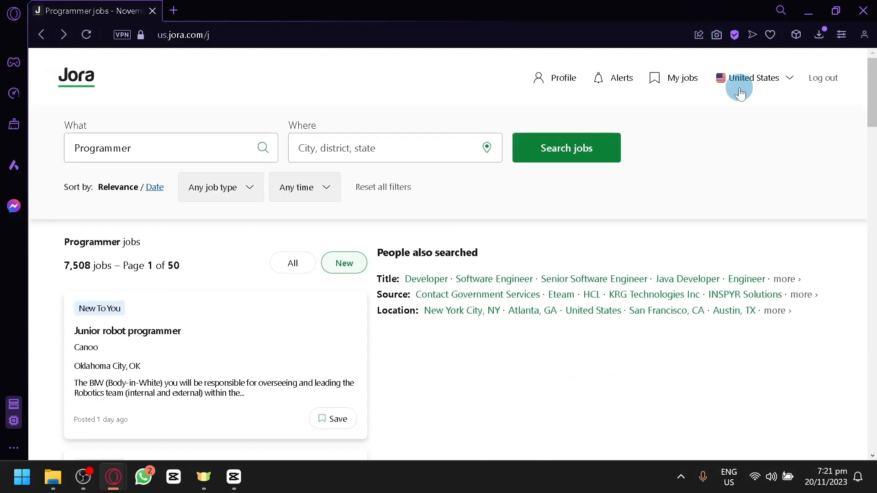
{"action": "left_click", "coordinate": [755, 77]}
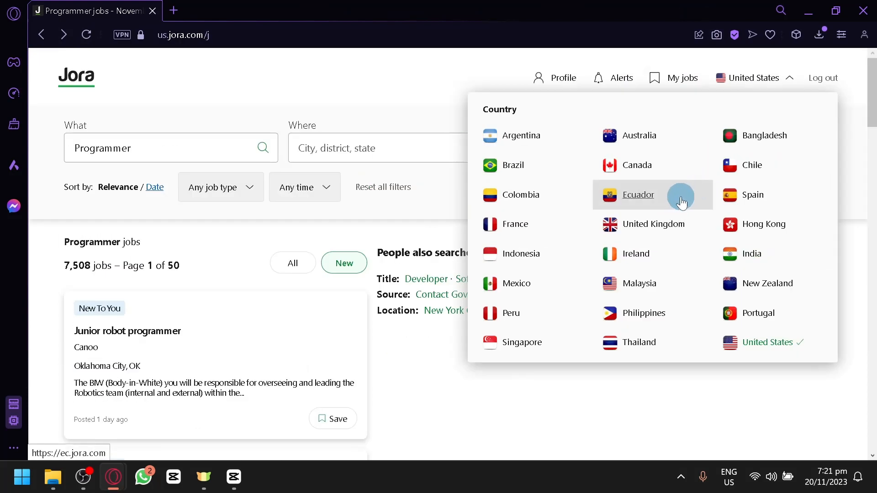
{"action": "left_click", "coordinate": [635, 312]}
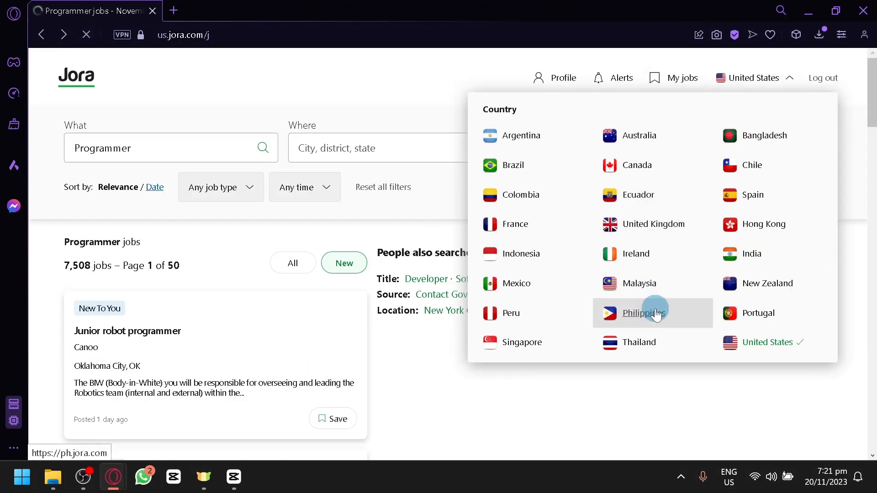
{"action": "left_click", "coordinate": [636, 313]}
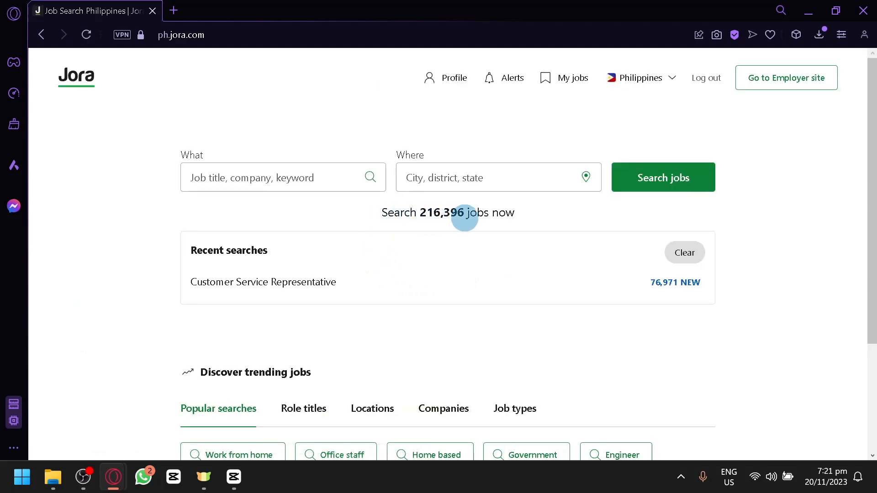
- Search Jora Philippines for 'programmer', picked from suggestions, and scan the 10,419 results
{"action": "left_click", "coordinate": [274, 177]}
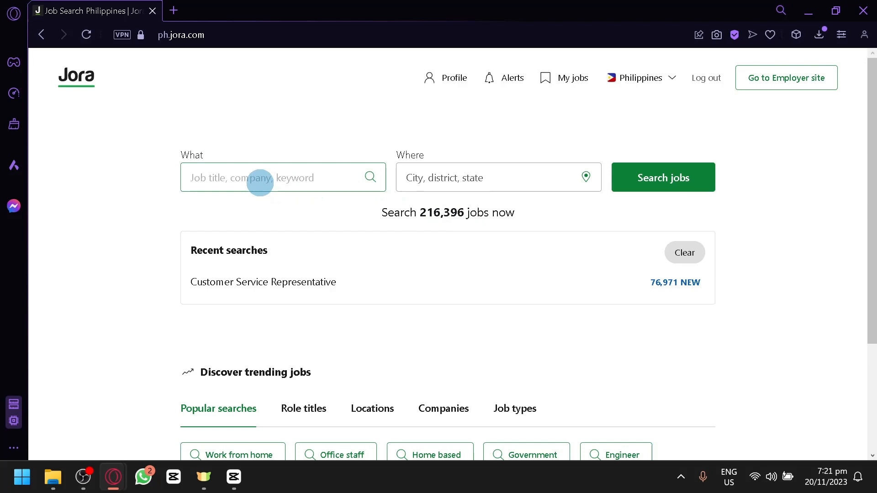
{"action": "type", "text": "prog"}
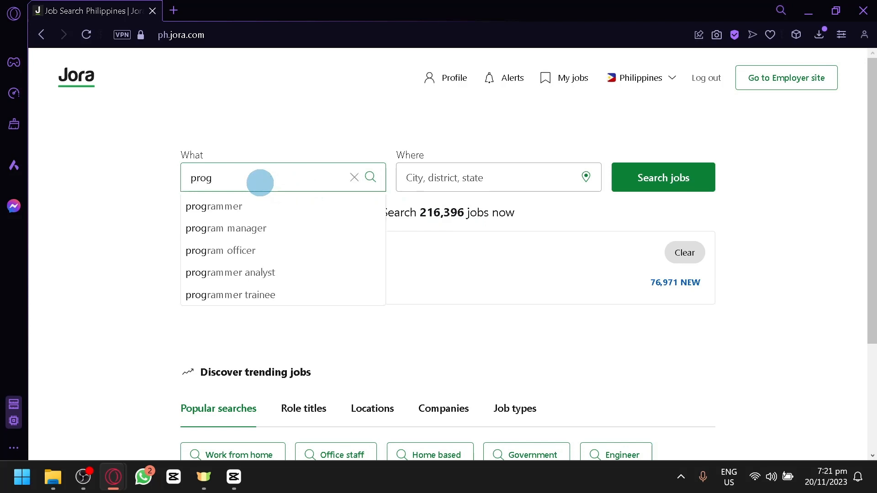
{"action": "left_click", "coordinate": [214, 206]}
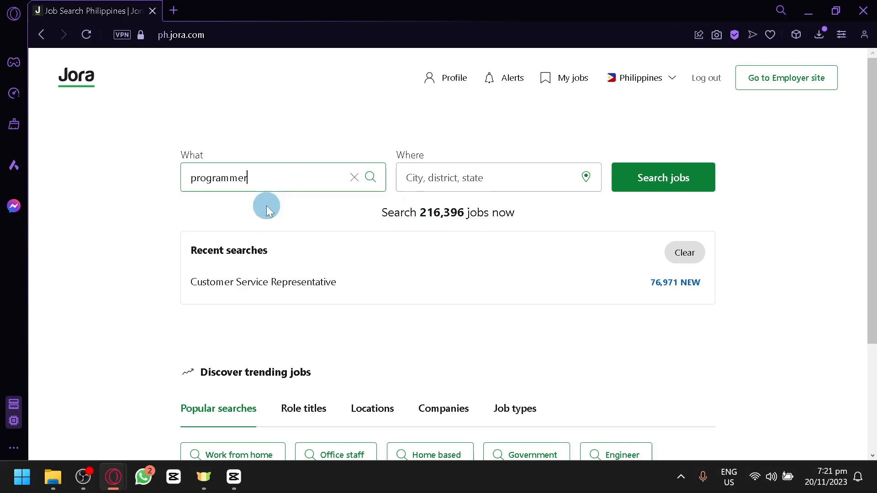
{"action": "left_click", "coordinate": [663, 177]}
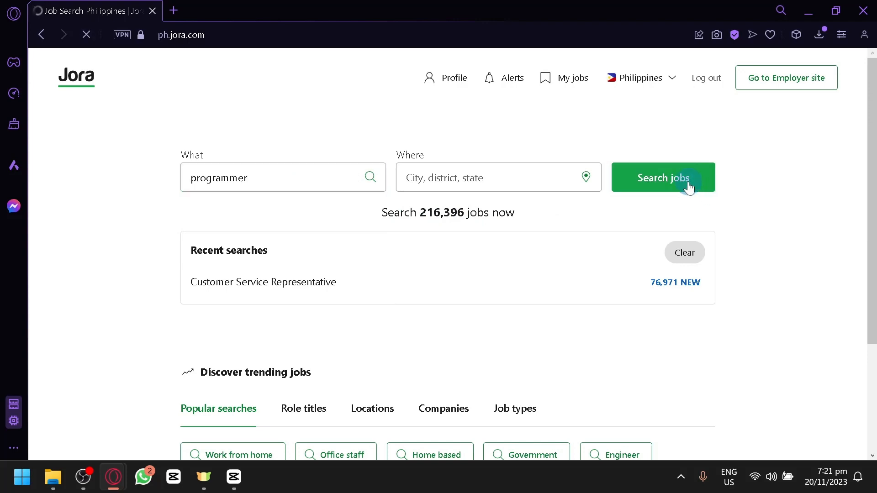
{"action": "left_click", "coordinate": [662, 177]}
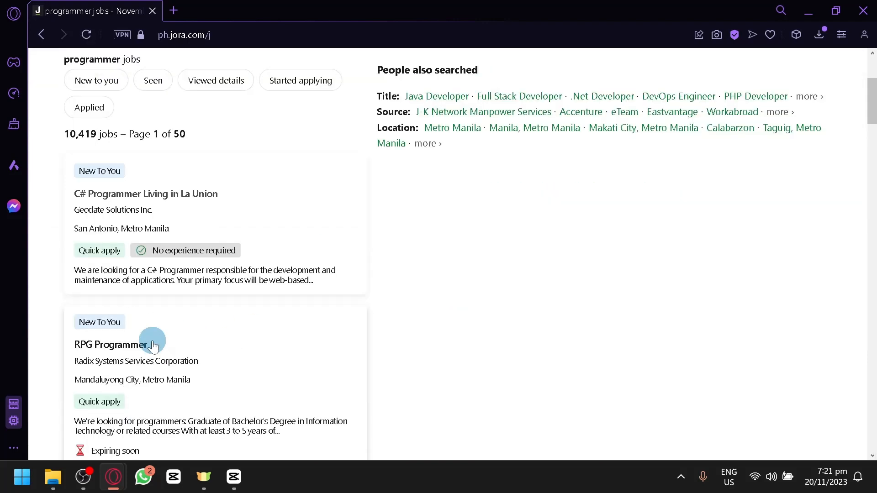
{"action": "scroll", "scroll_direction": "down", "scroll_amount": 3}
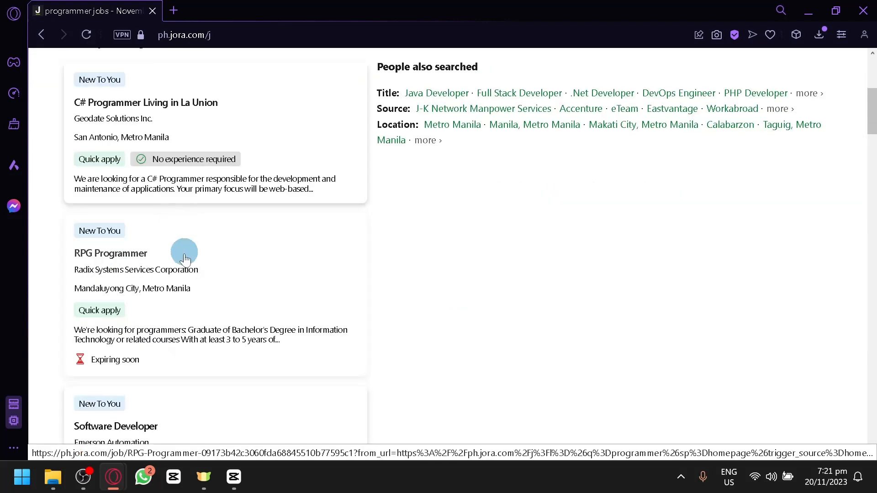
{"action": "scroll", "scroll_direction": "down", "scroll_amount": 3}
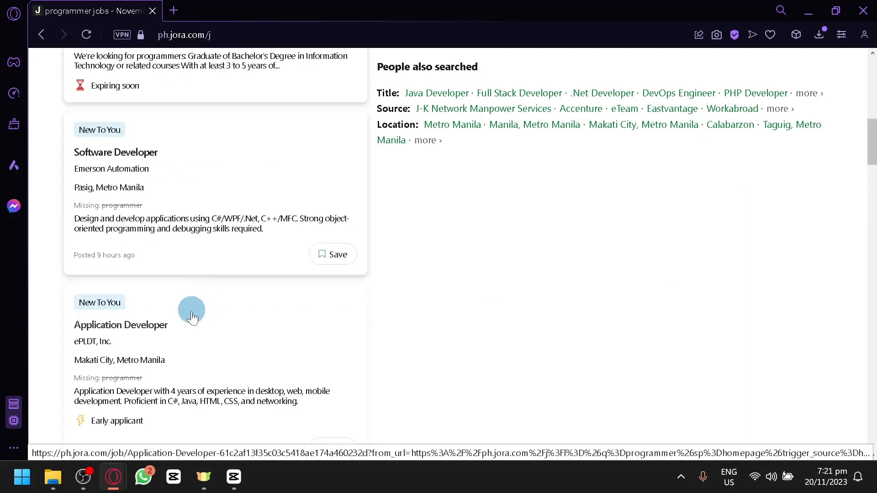
{"action": "scroll", "scroll_direction": "down", "scroll_amount": 3}
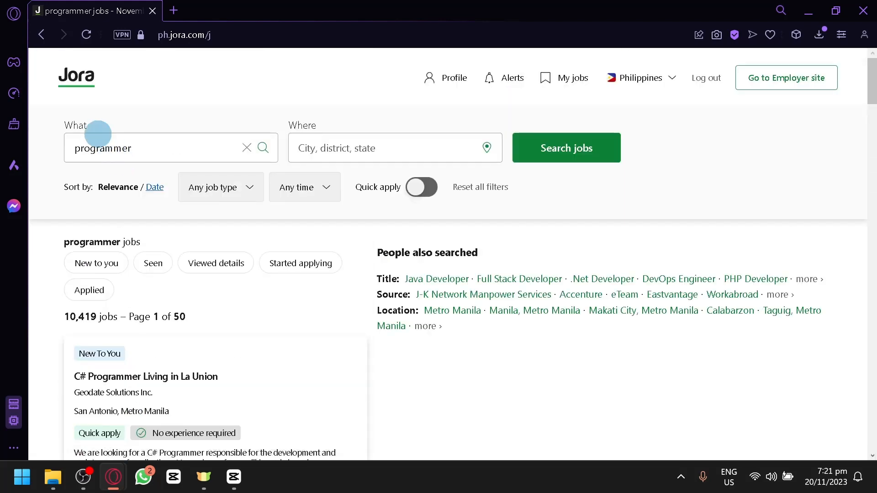
- Return to the Philippines homepage showing programmer among recent searches at 10,419 new jobs
{"action": "left_click", "coordinate": [75, 76]}
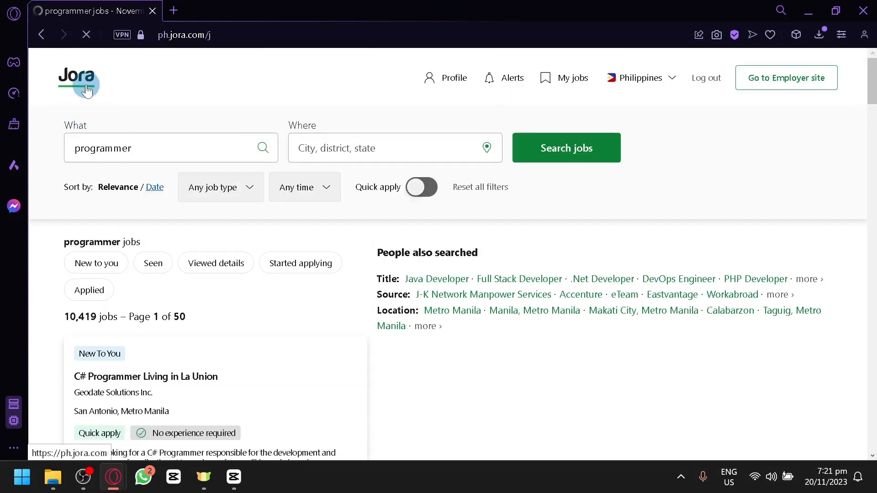
{"action": "left_click", "coordinate": [77, 77]}
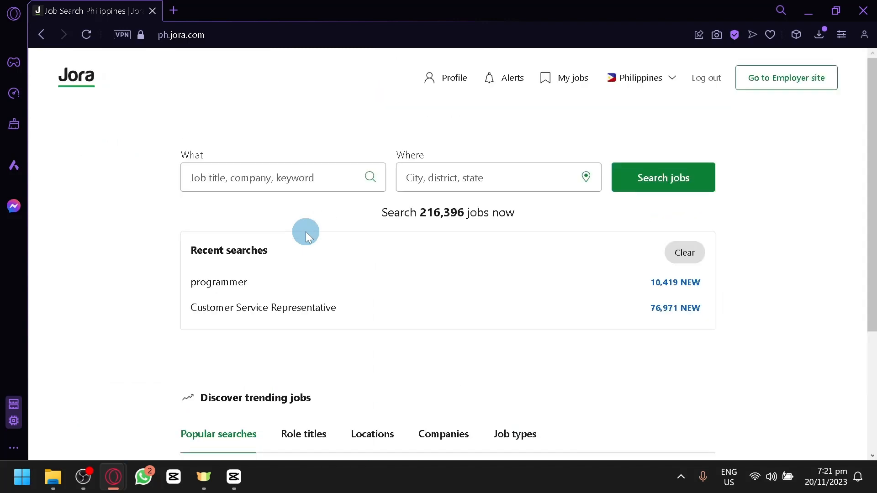
{"action": "scroll", "scroll_direction": "down", "scroll_amount": 3}
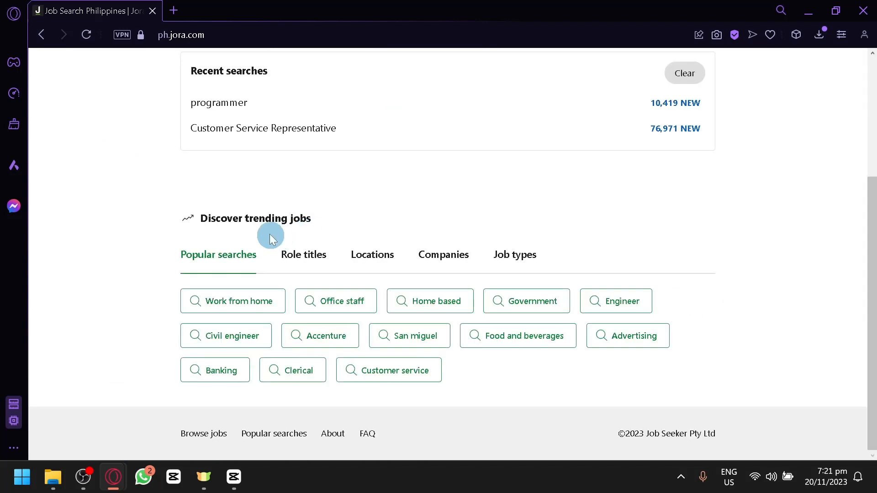
{"action": "mouse_move", "coordinate": [268, 245]}
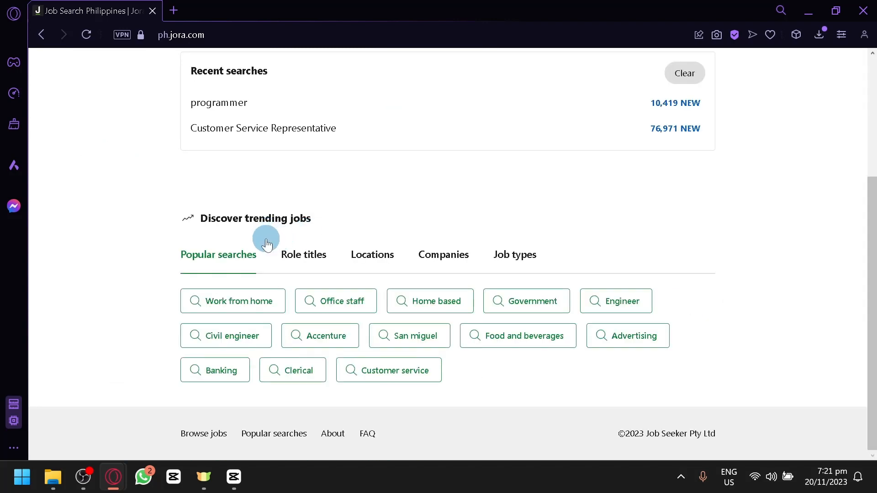
{"action": "scroll", "scroll_direction": "up", "scroll_amount": 3}
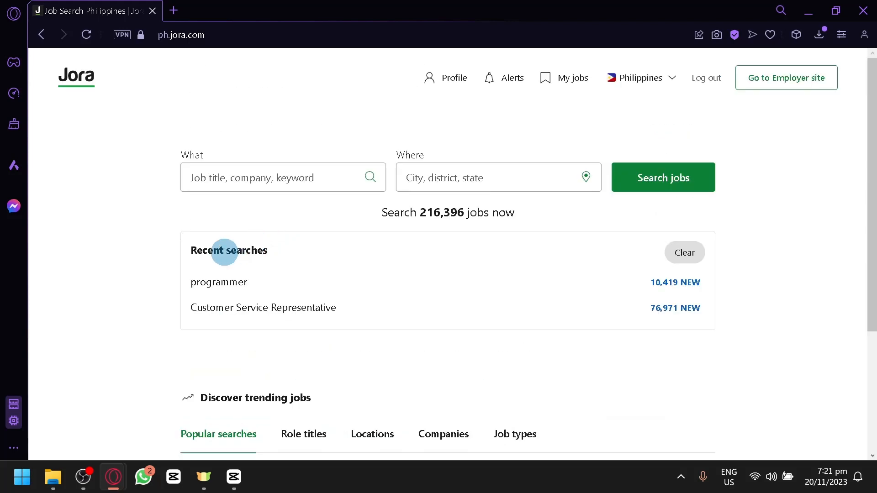
{"action": "mouse_move", "coordinate": [93, 436]}
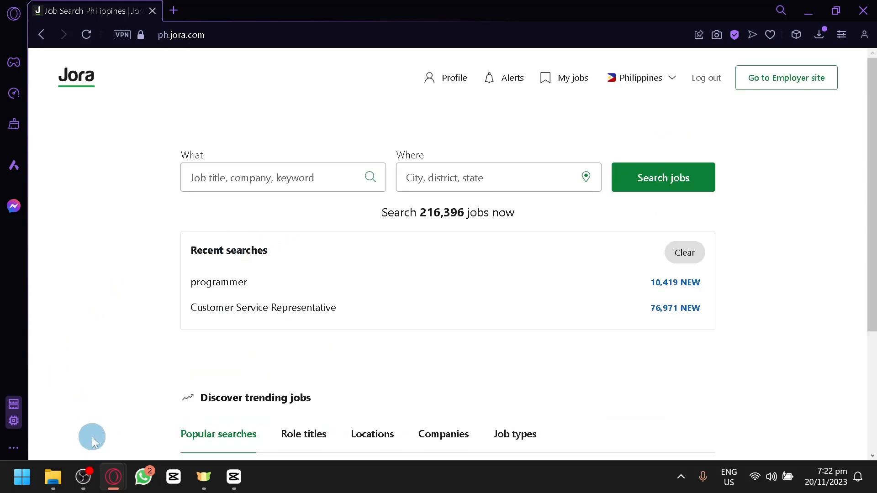